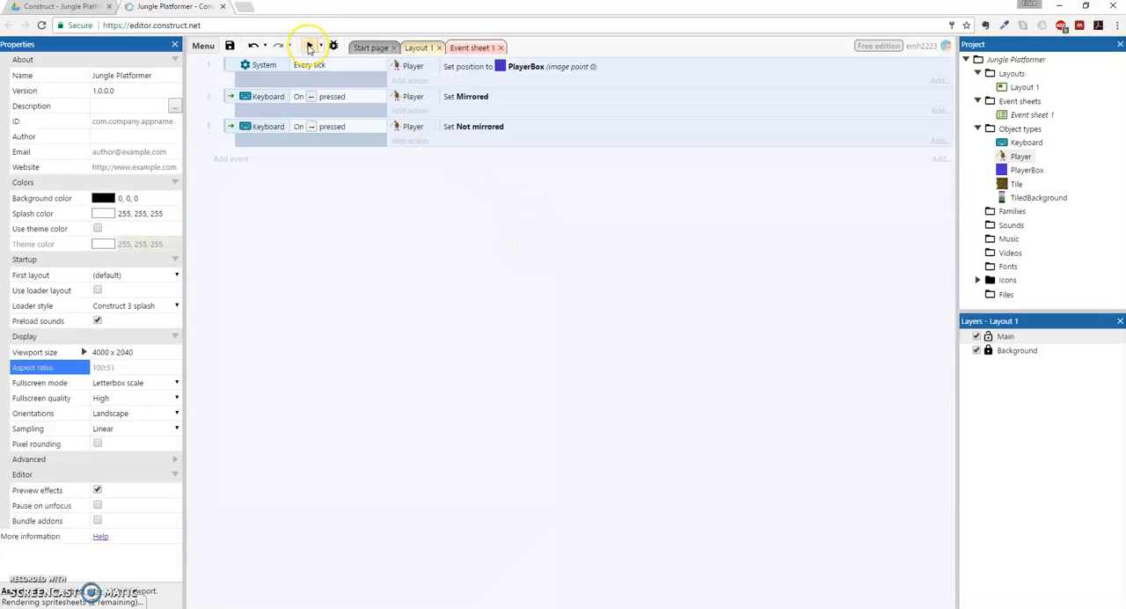
Run and close a quick game preview, then return to the Layout 1 view
{"action": "left_click", "coordinate": [307, 46]}
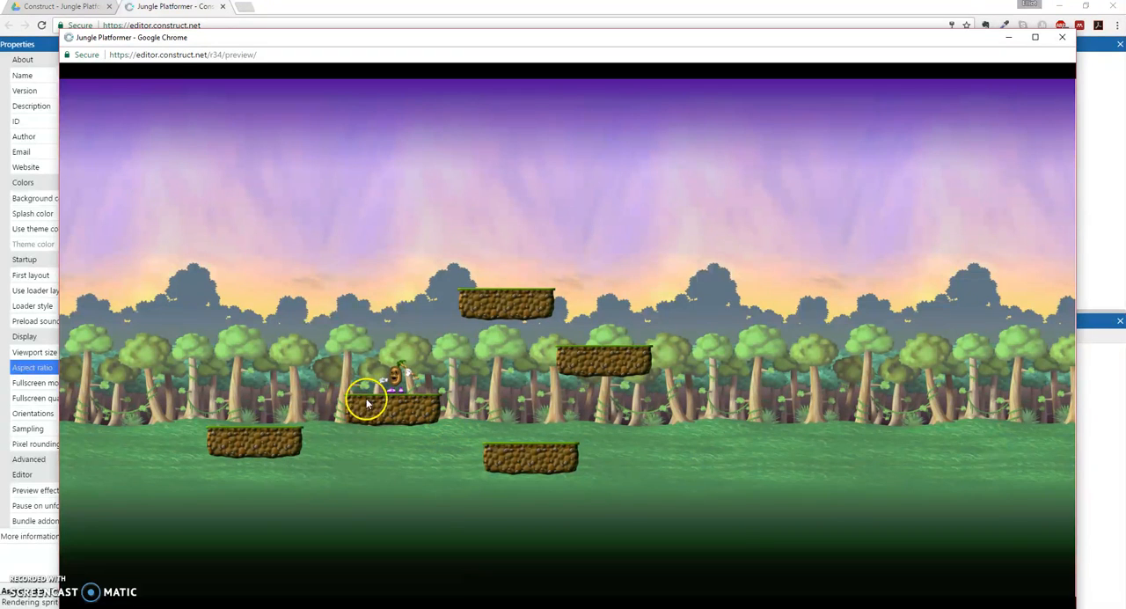
{"action": "mouse_move", "coordinate": [544, 343]}
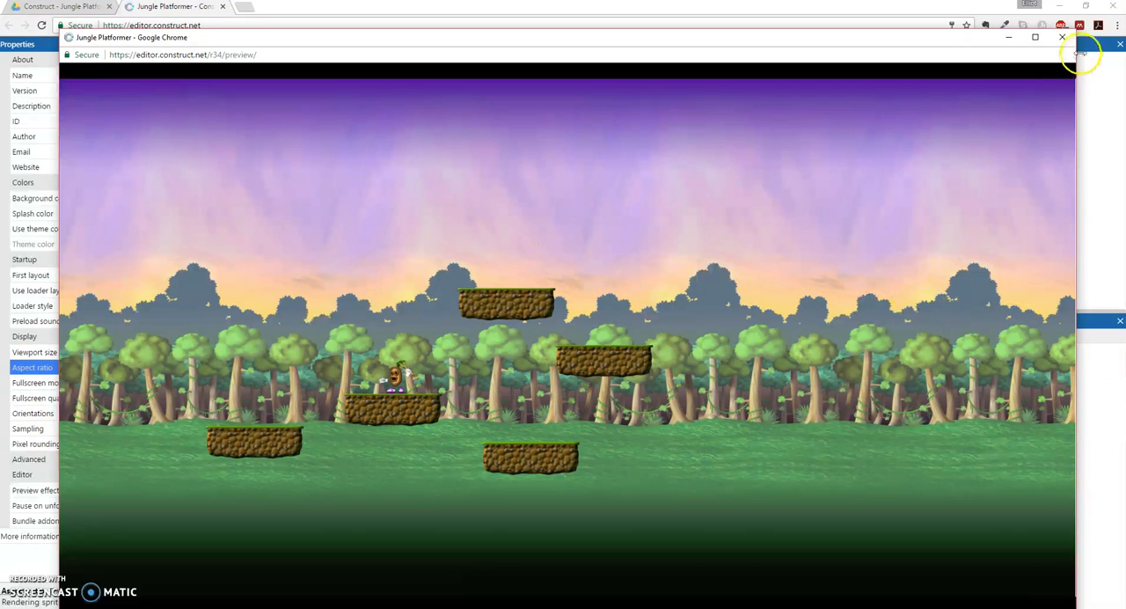
{"action": "left_click", "coordinate": [1062, 37]}
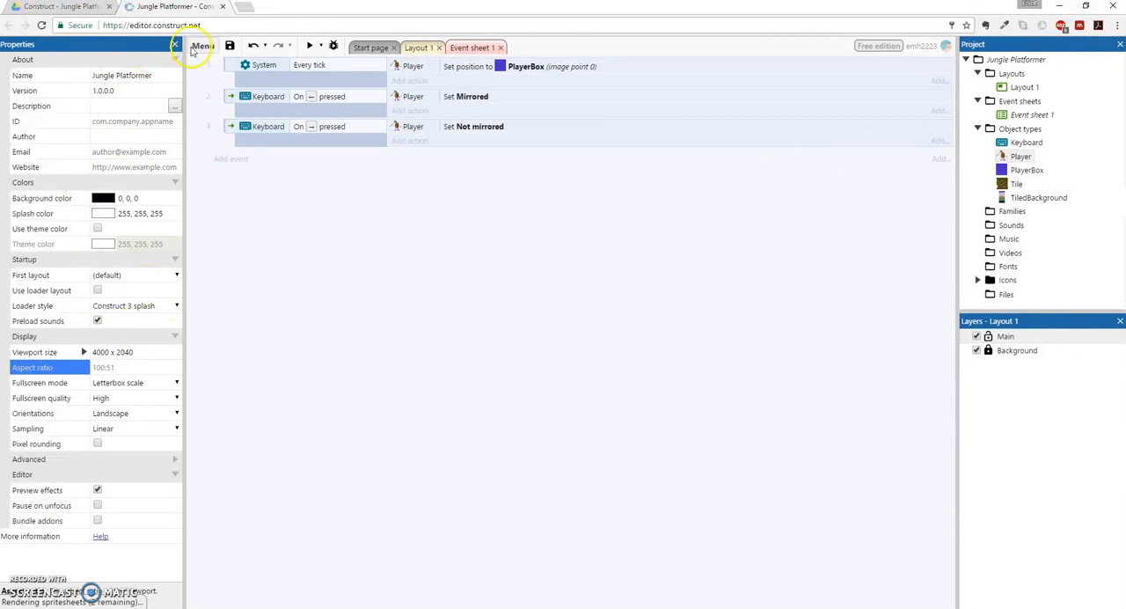
{"action": "left_click", "coordinate": [415, 47]}
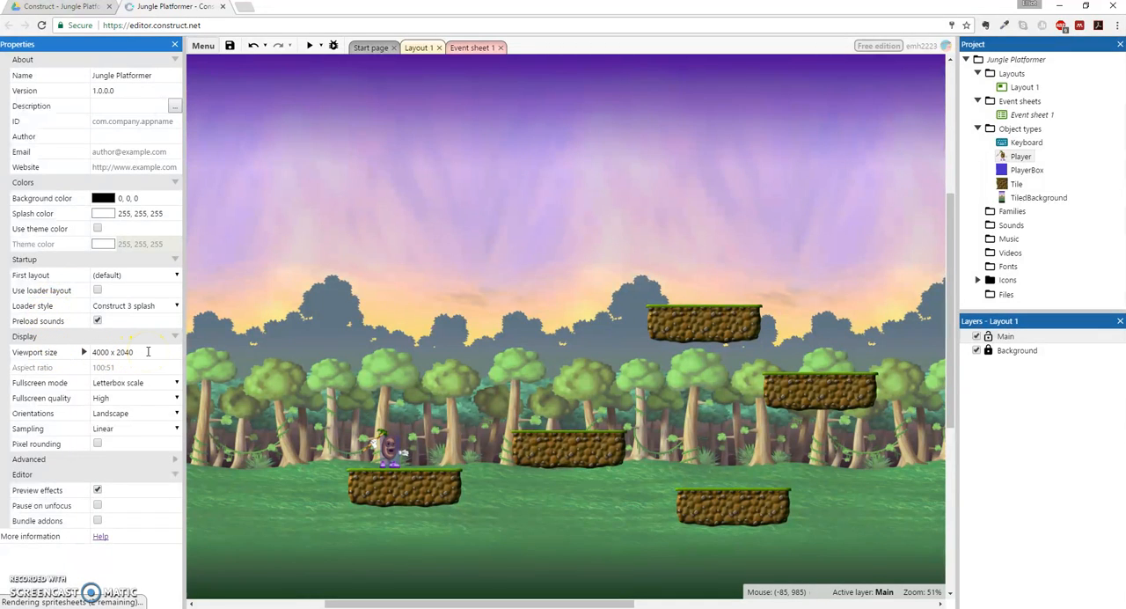
Set the project's viewport size to 2000 x 1020 and check it in a preview
{"action": "left_click", "coordinate": [123, 352]}
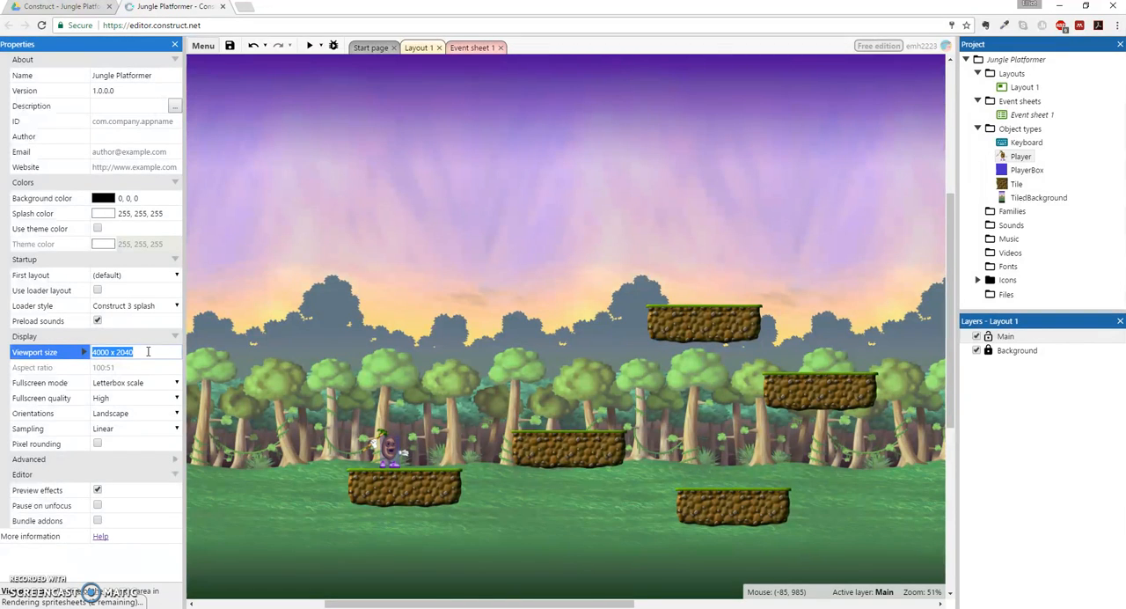
{"action": "type", "text": "2000"}
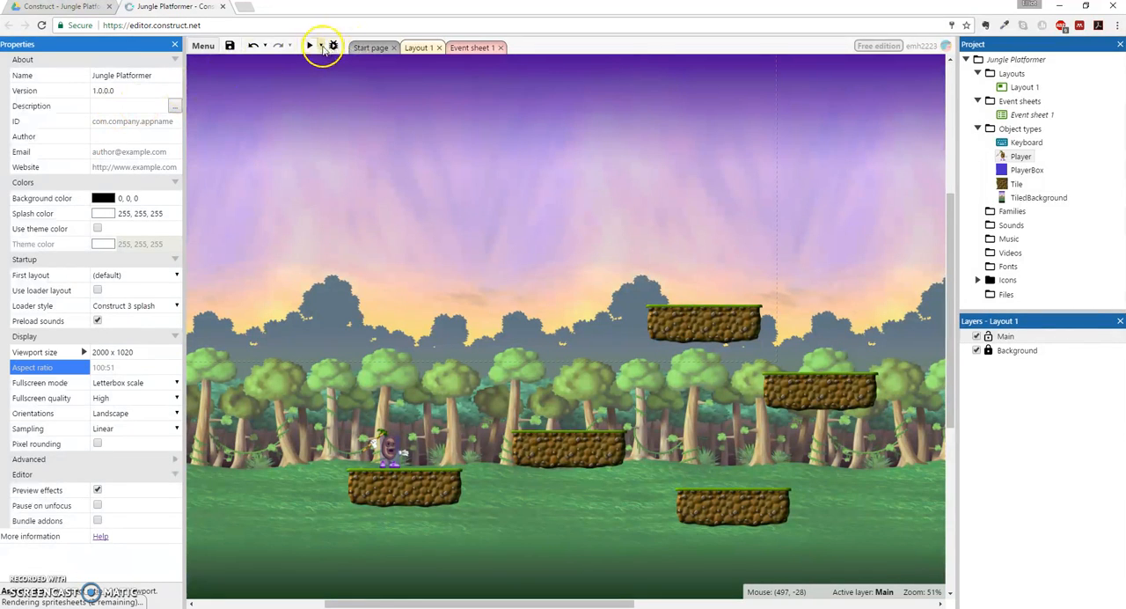
{"action": "left_click", "coordinate": [309, 46]}
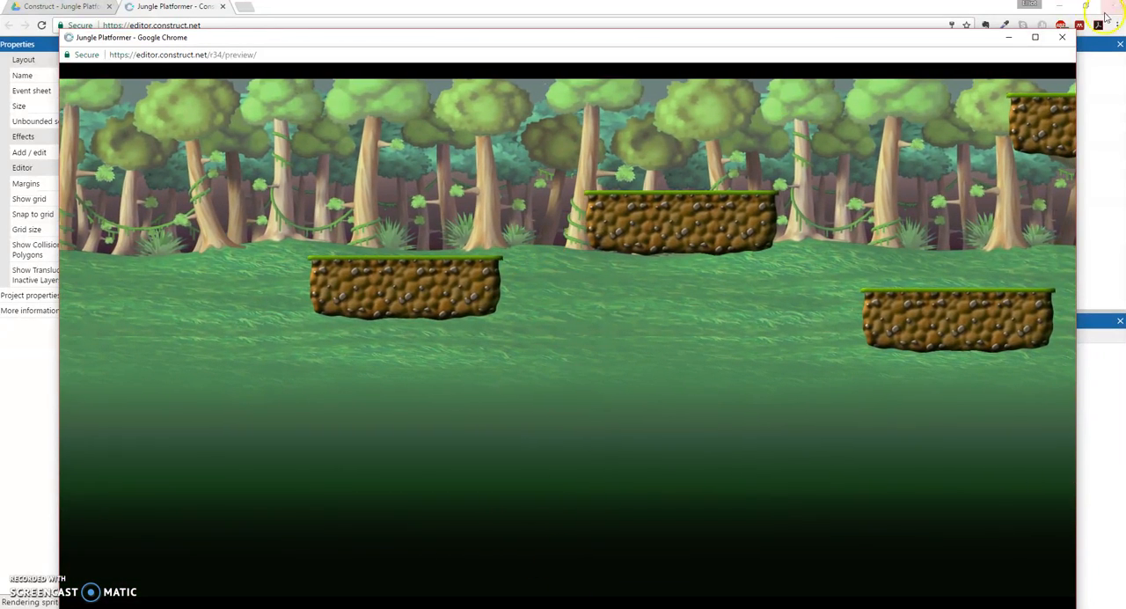
{"action": "left_click", "coordinate": [1061, 37]}
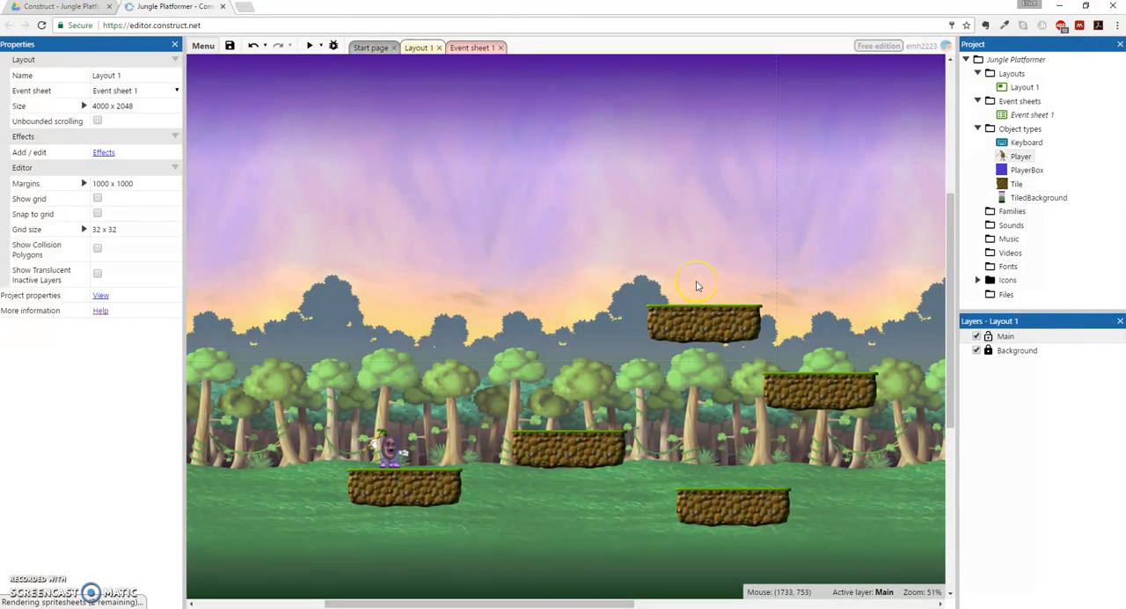
{"action": "mouse_move", "coordinate": [378, 127]}
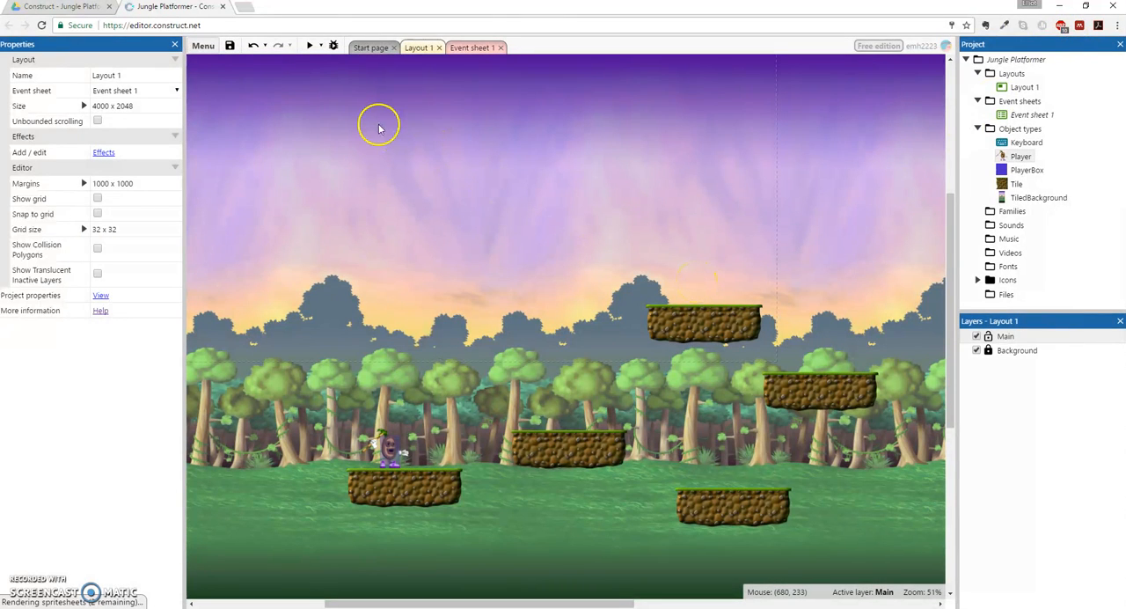
Add a fourth event with the PlayerBox Platform On moved trigger as its condition
{"action": "left_click", "coordinate": [470, 47]}
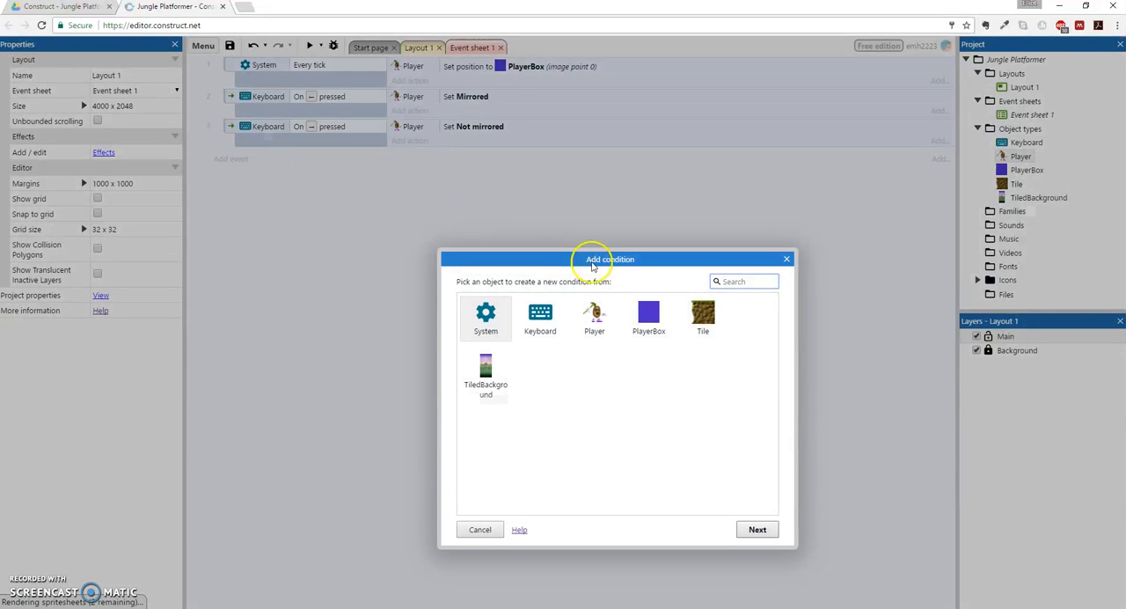
{"action": "left_click", "coordinate": [647, 317]}
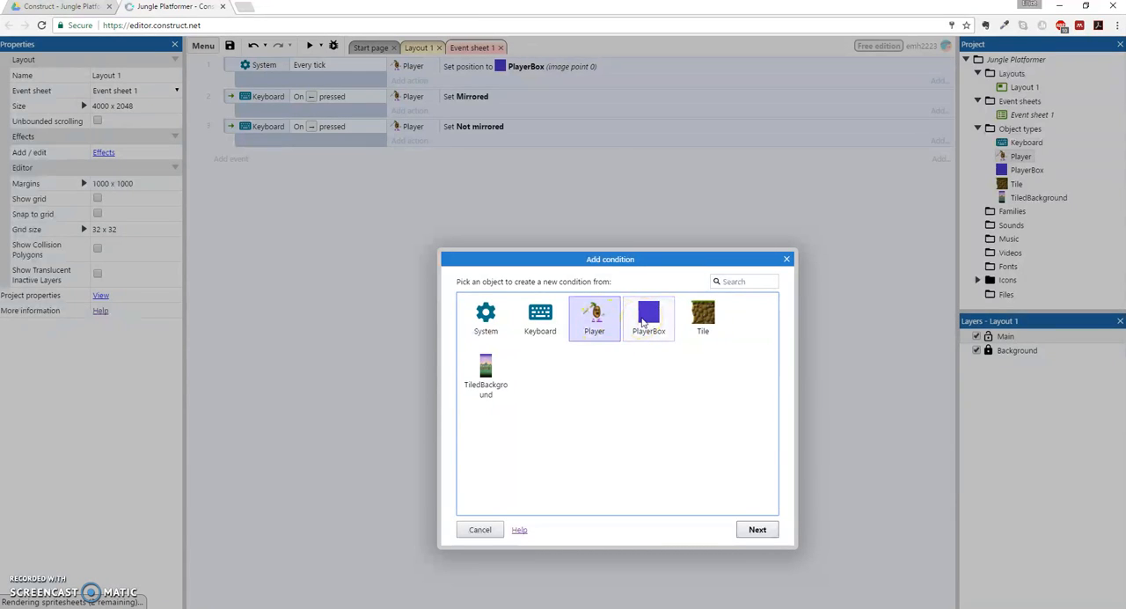
{"action": "left_click", "coordinate": [647, 318]}
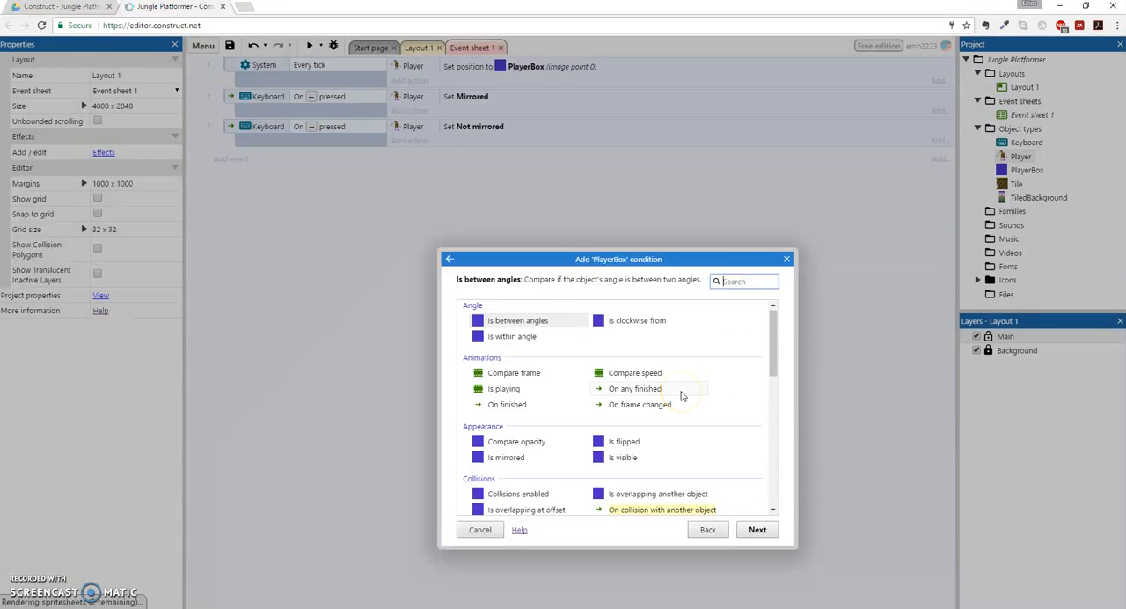
{"action": "scroll", "scroll_direction": "down", "scroll_amount": 3}
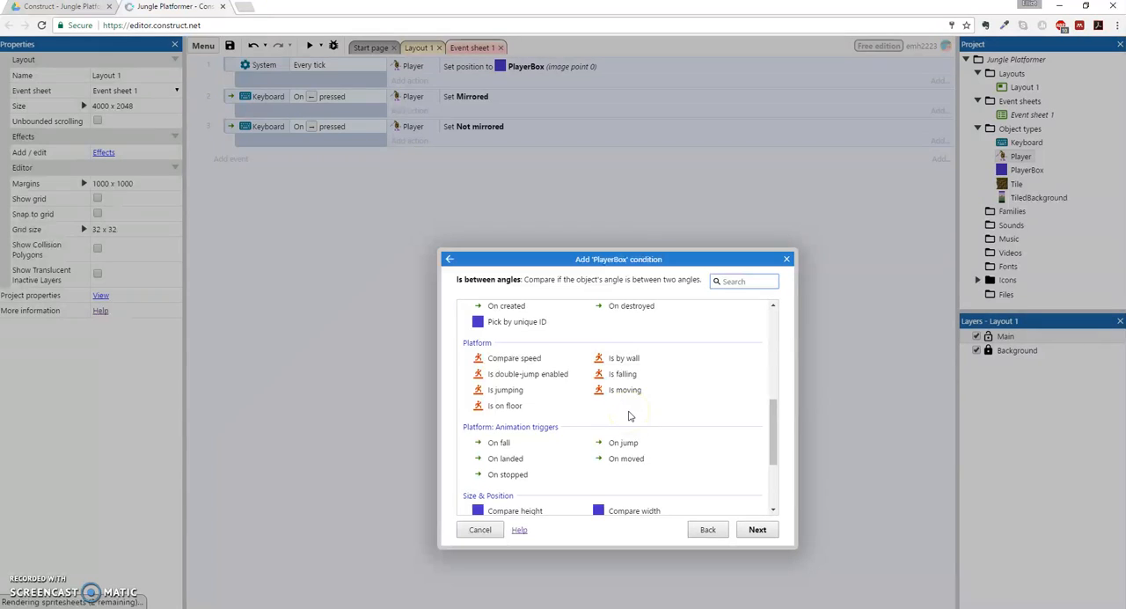
{"action": "scroll", "scroll_direction": "down", "scroll_amount": 3}
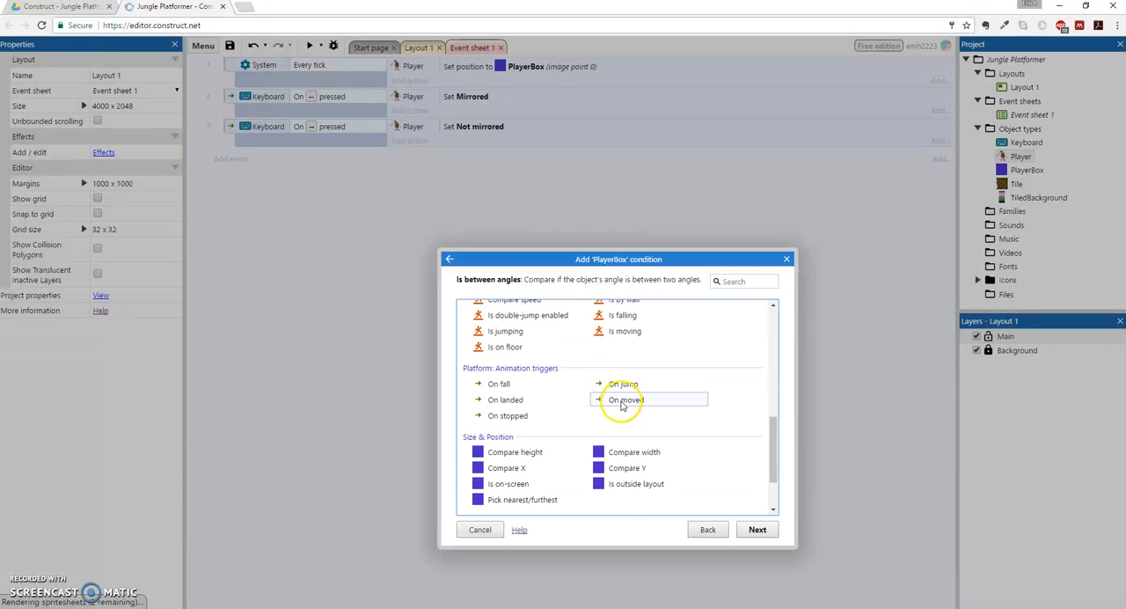
{"action": "left_click", "coordinate": [626, 399]}
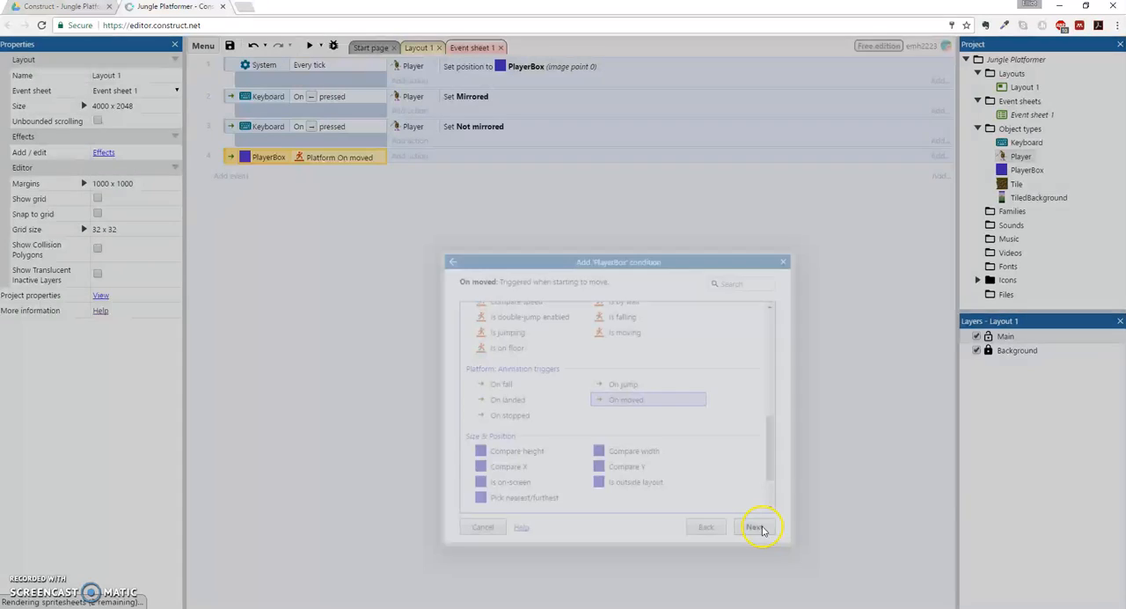
{"action": "left_click", "coordinate": [756, 526]}
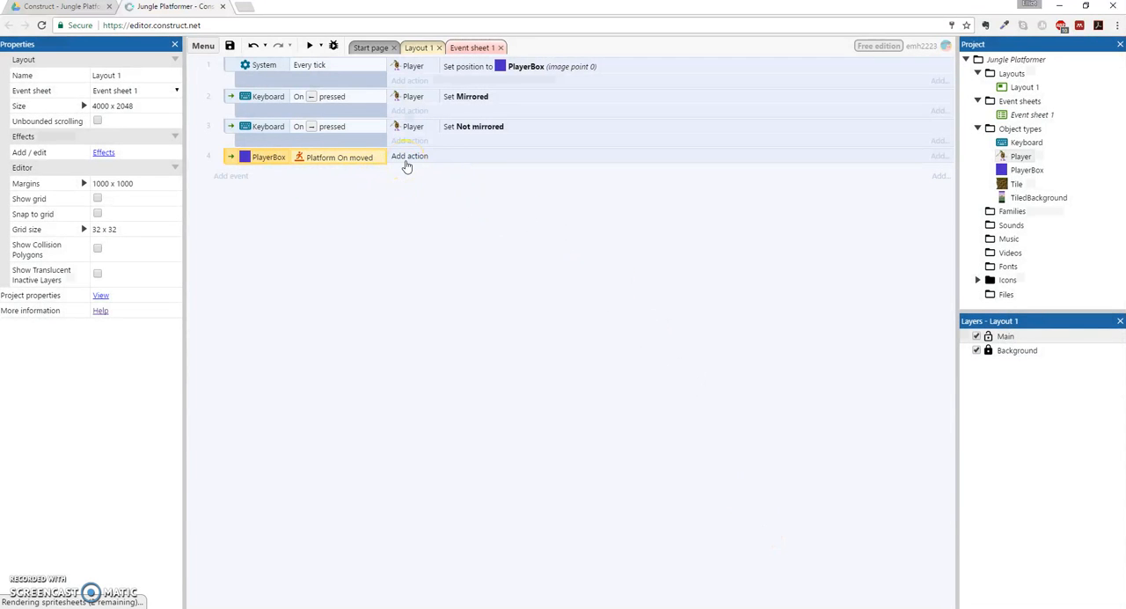
Give the On moved event a Player Set animation action to "IdleToRun" from beginning
{"action": "left_click", "coordinate": [408, 155]}
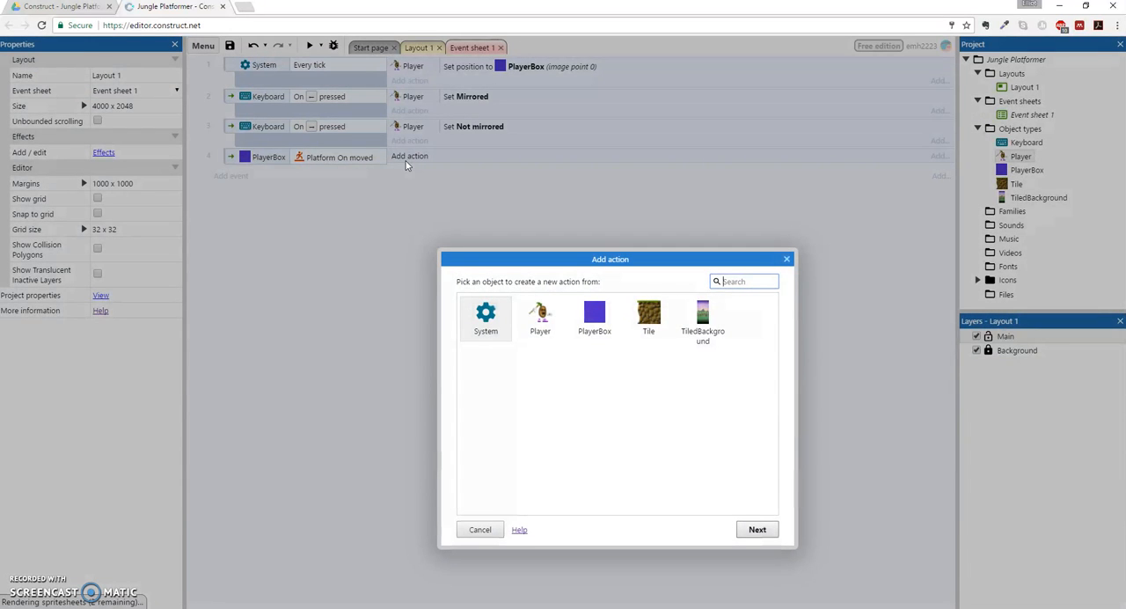
{"action": "left_click", "coordinate": [540, 317]}
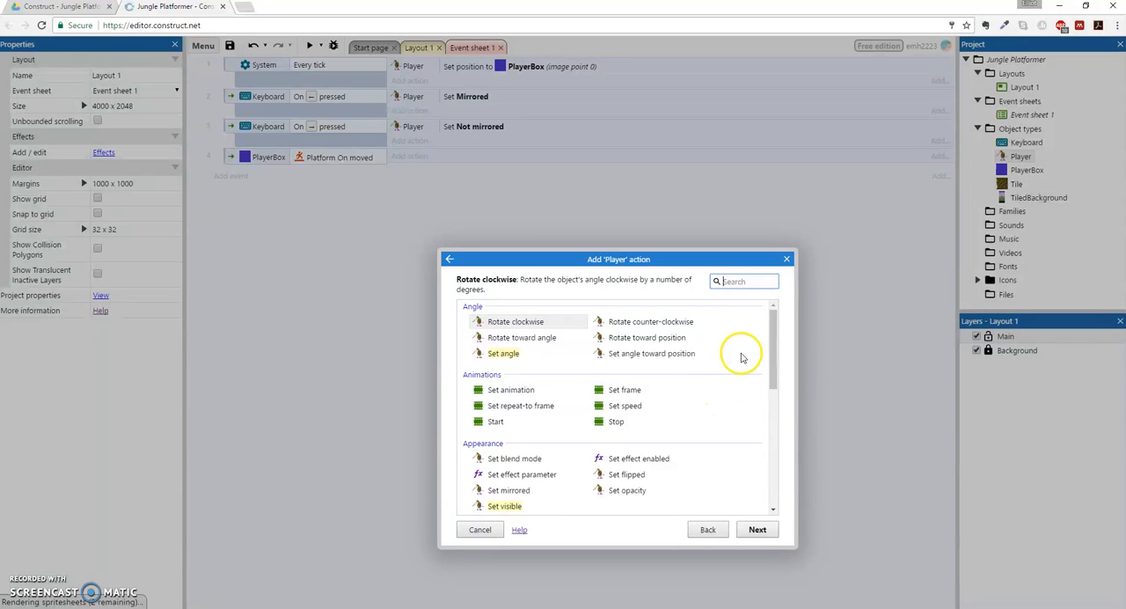
{"action": "left_click", "coordinate": [510, 389]}
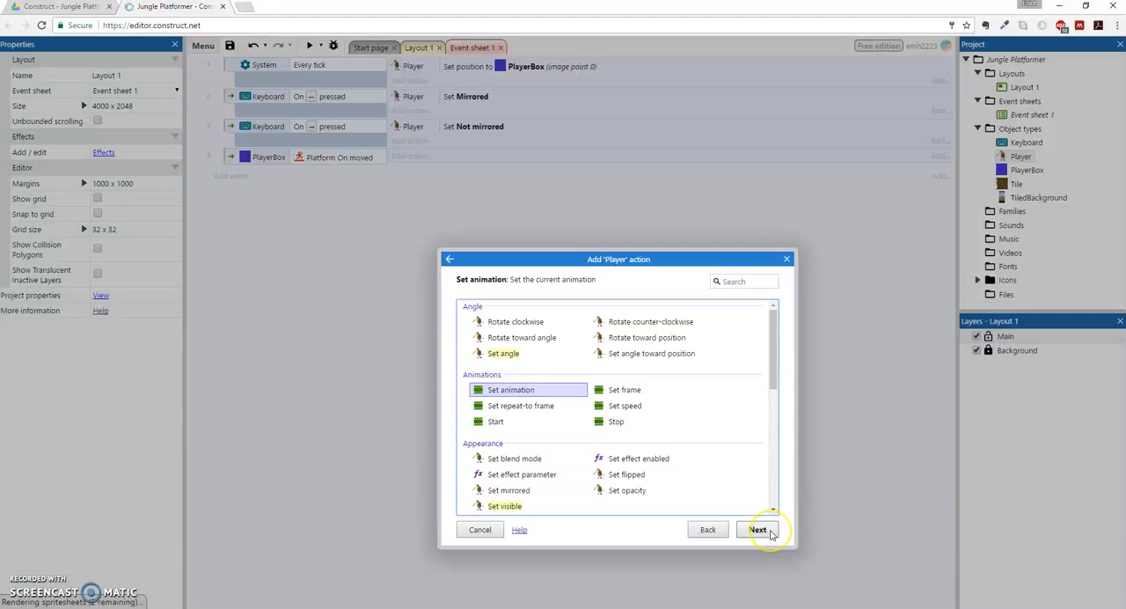
{"action": "left_click", "coordinate": [758, 528]}
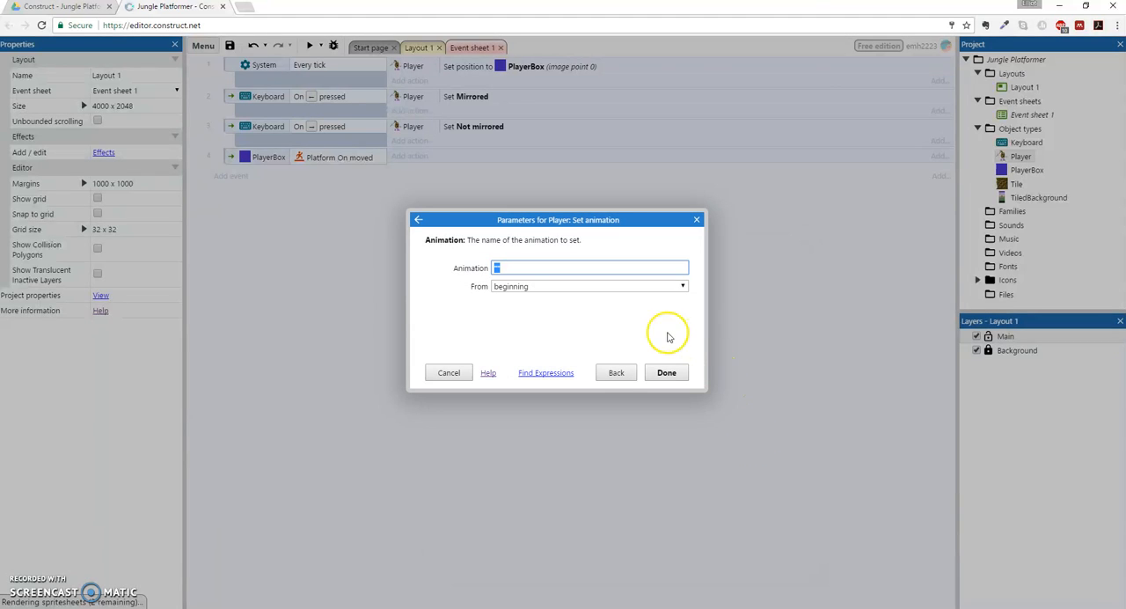
{"action": "mouse_move", "coordinate": [623, 296]}
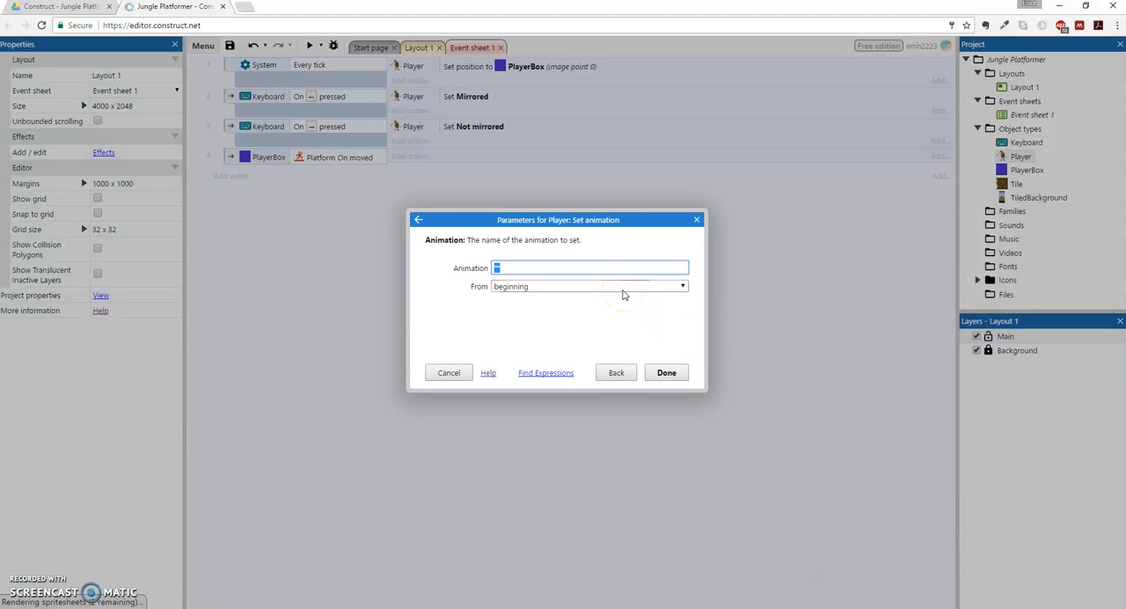
{"action": "type", "text": "id"}
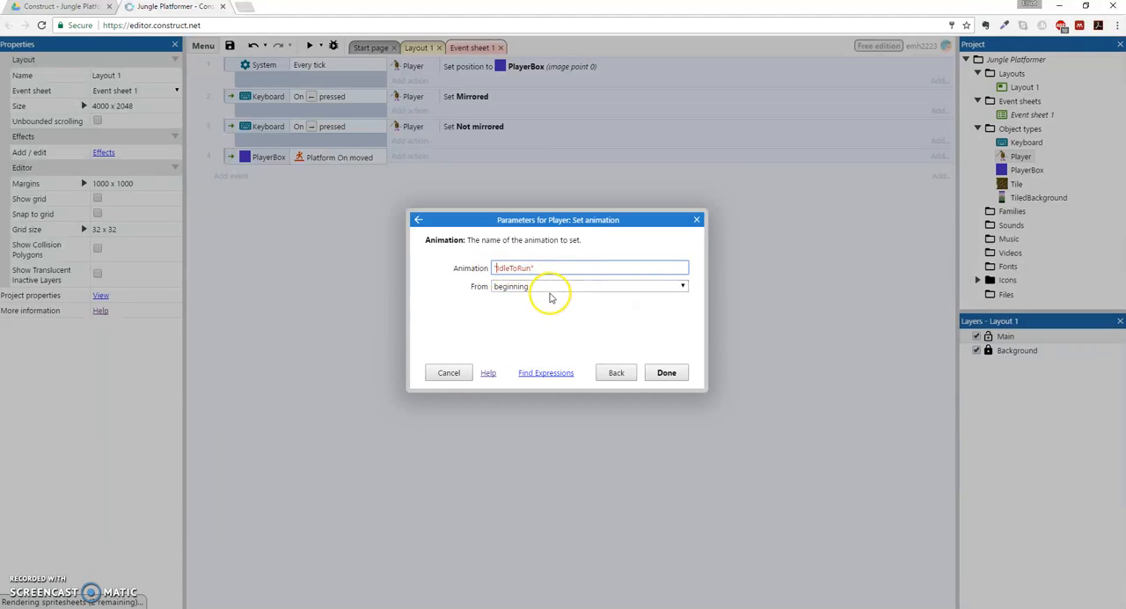
{"action": "left_click", "coordinate": [665, 371]}
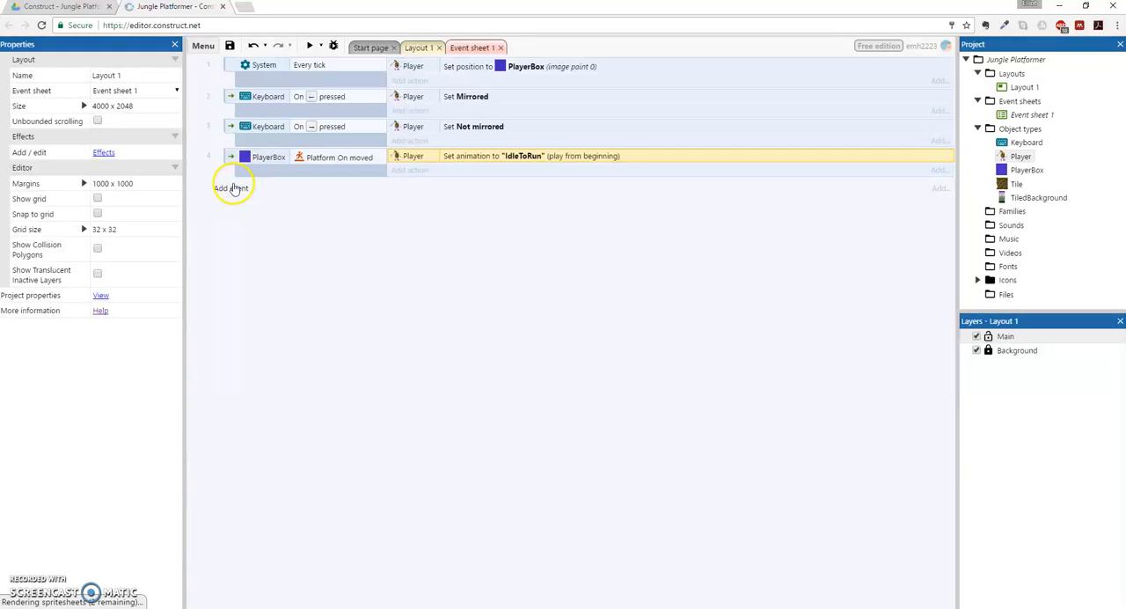
Add a fifth event with the Player On finished "IdleToRun" animation condition
{"action": "left_click", "coordinate": [230, 189]}
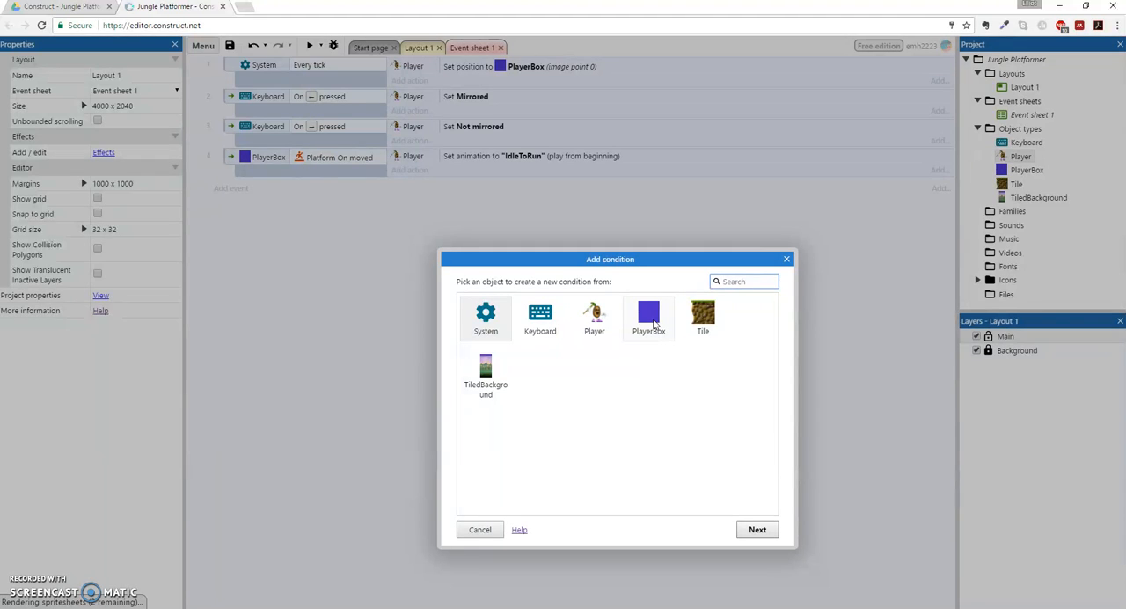
{"action": "mouse_move", "coordinate": [595, 319]}
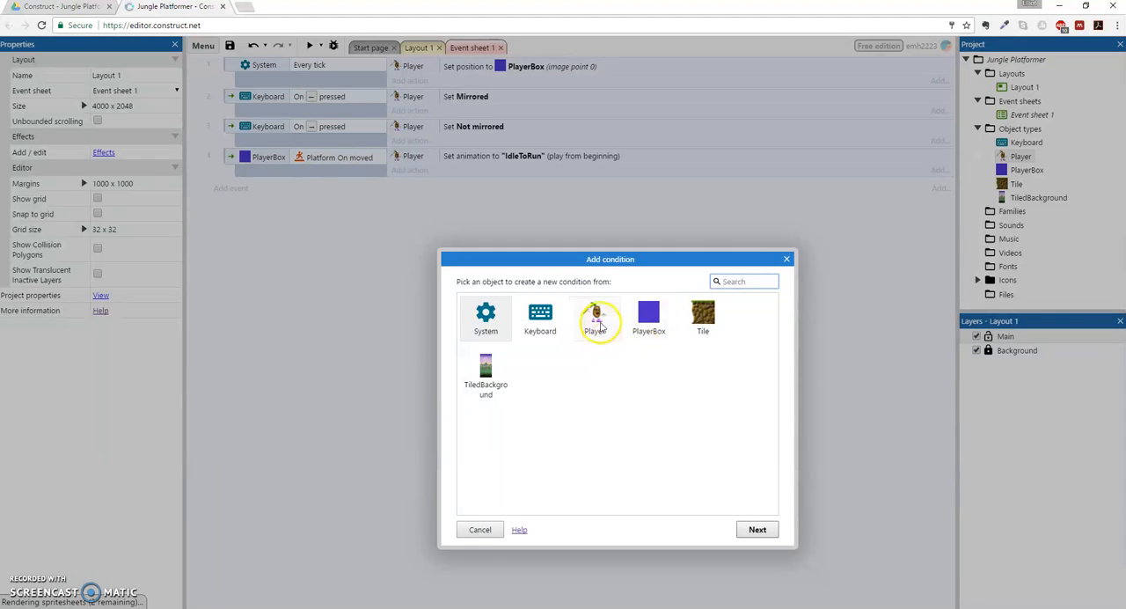
{"action": "left_click", "coordinate": [594, 317]}
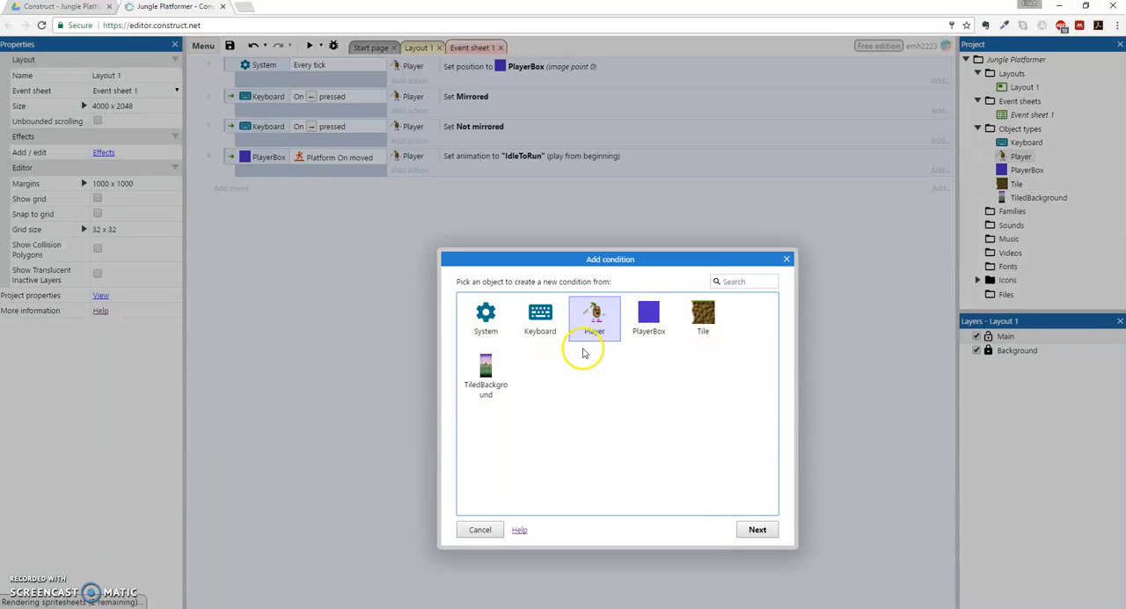
{"action": "left_click", "coordinate": [594, 317]}
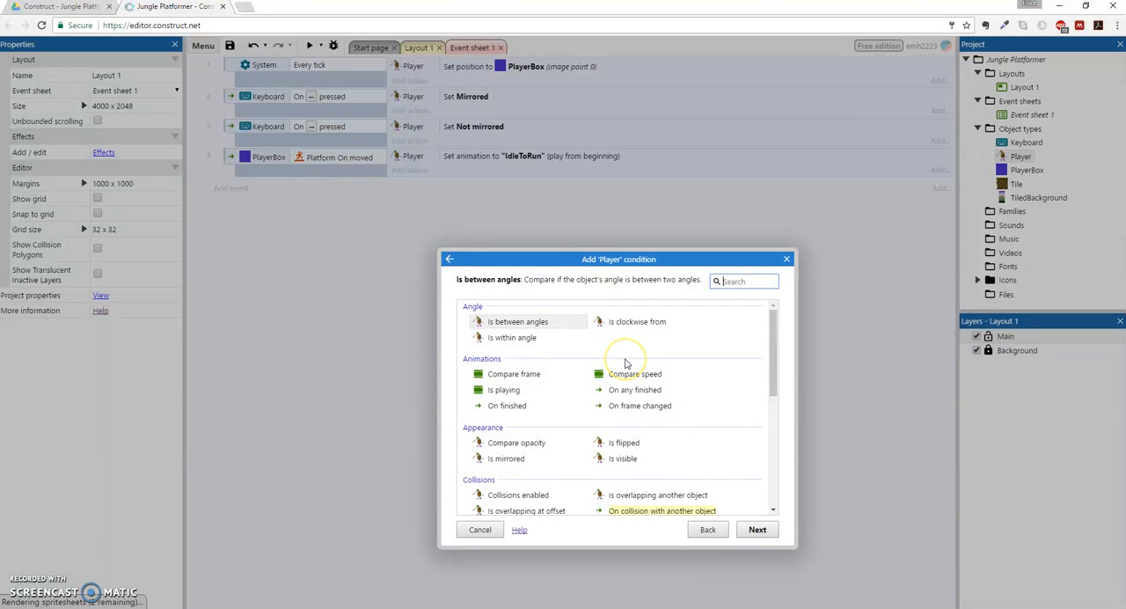
{"action": "mouse_move", "coordinate": [547, 393]}
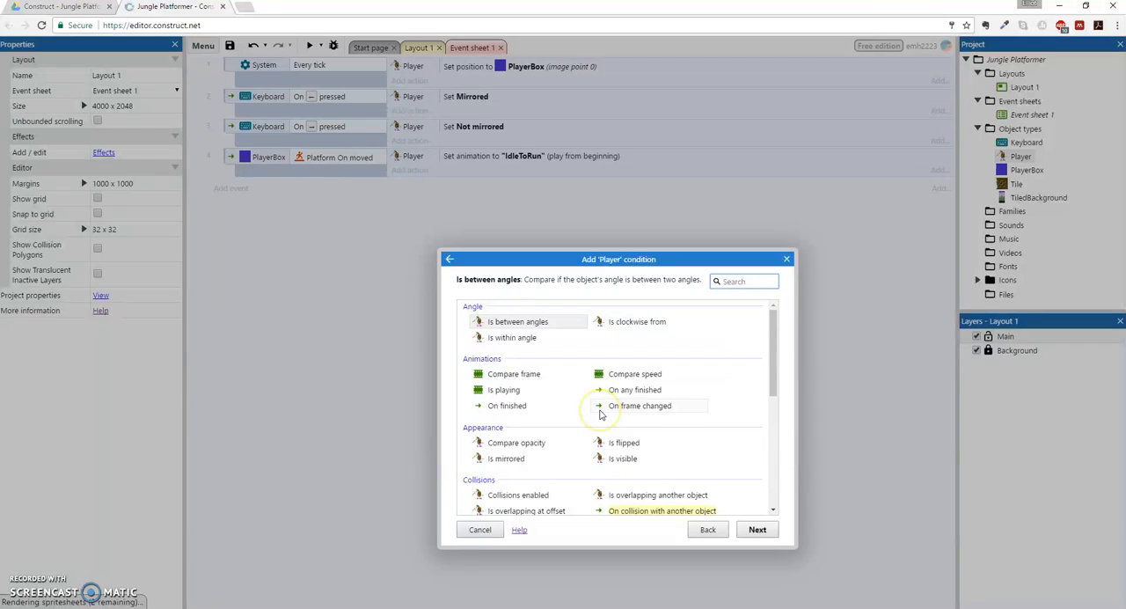
{"action": "left_click", "coordinate": [507, 405]}
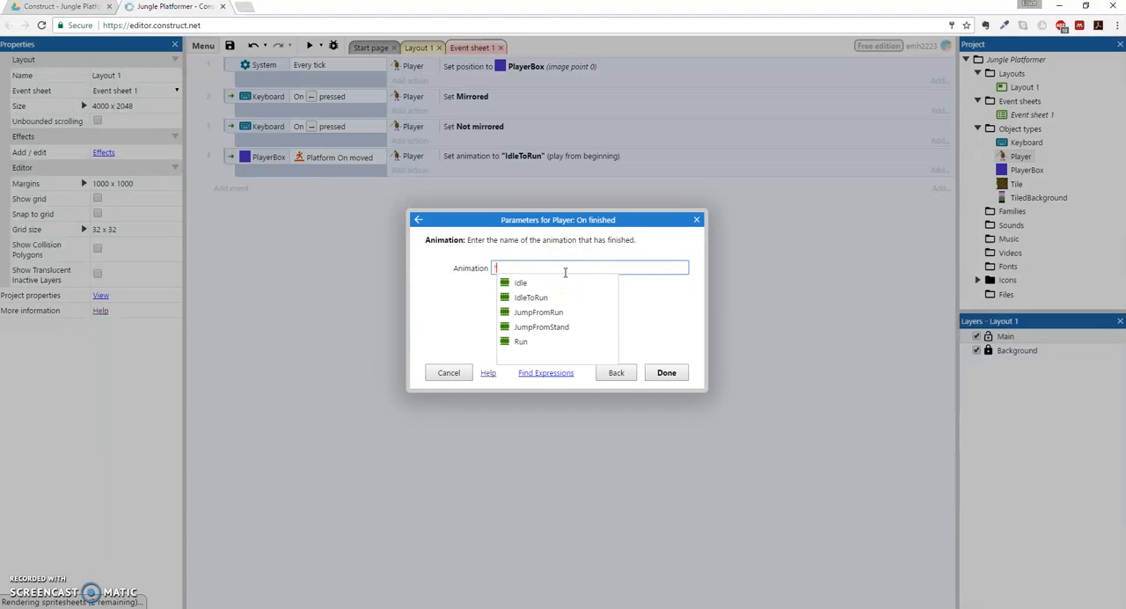
{"action": "mouse_move", "coordinate": [532, 298]}
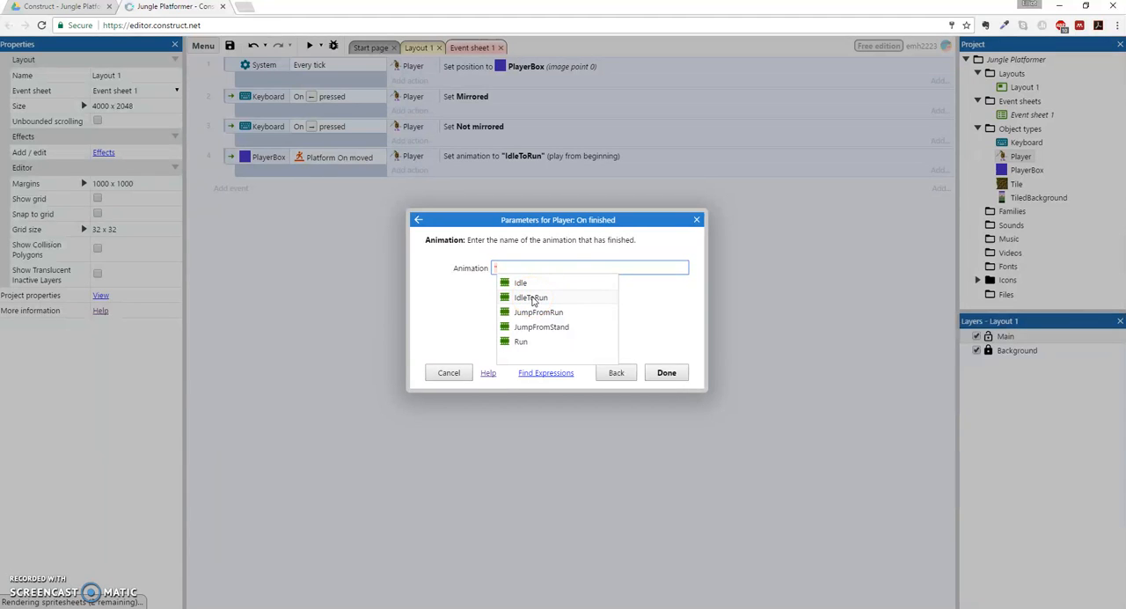
{"action": "left_click", "coordinate": [531, 297]}
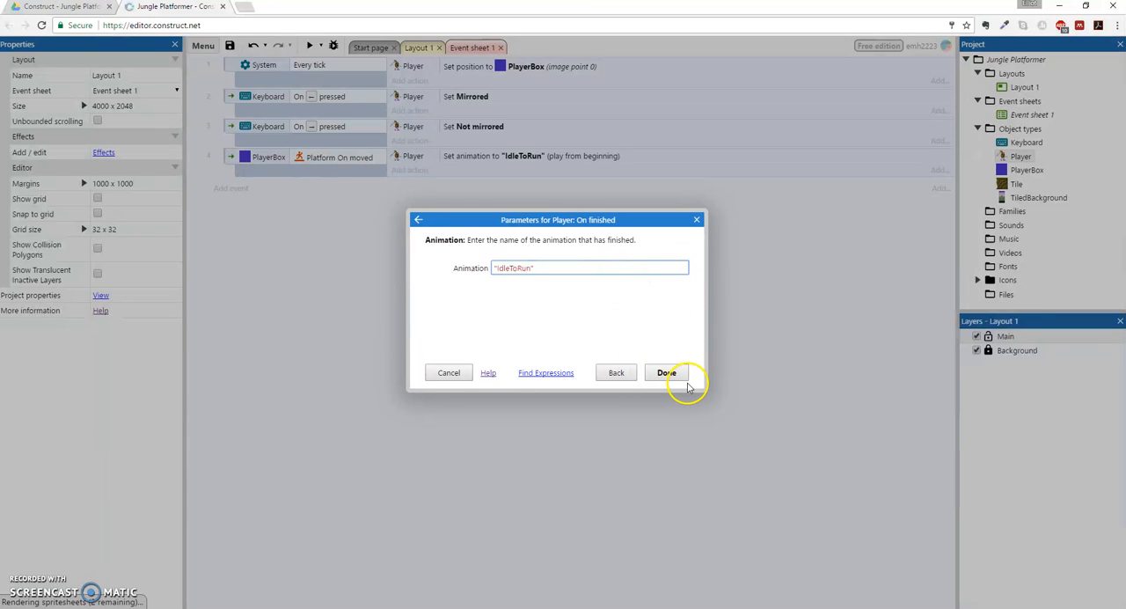
{"action": "left_click", "coordinate": [665, 371]}
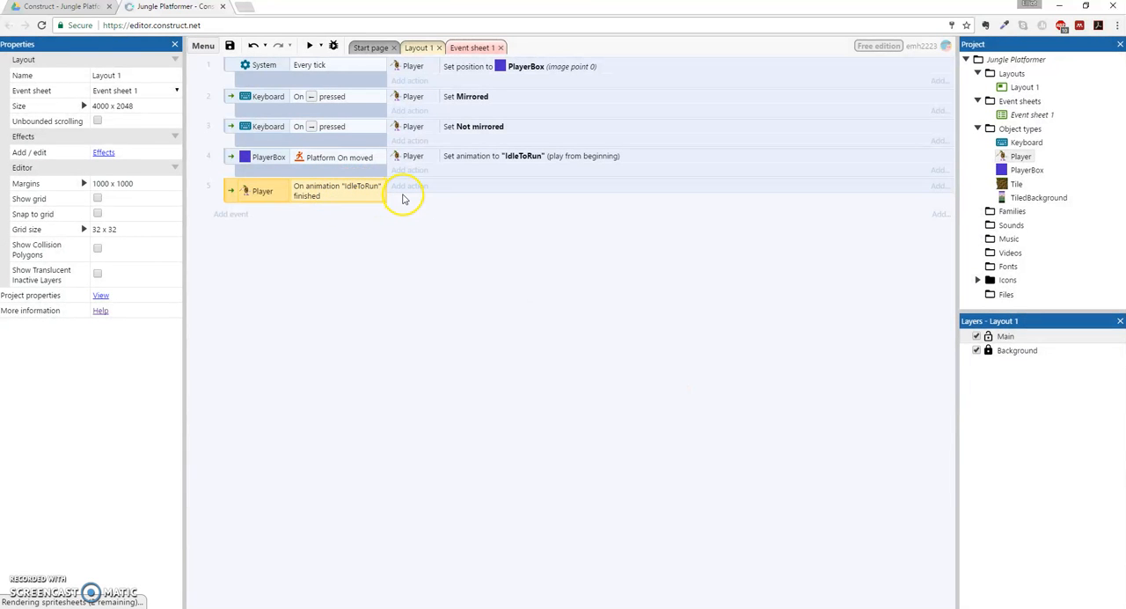
Give the IdleToRun-finished event a Player Set animation action to "Run"
{"action": "left_click", "coordinate": [409, 186]}
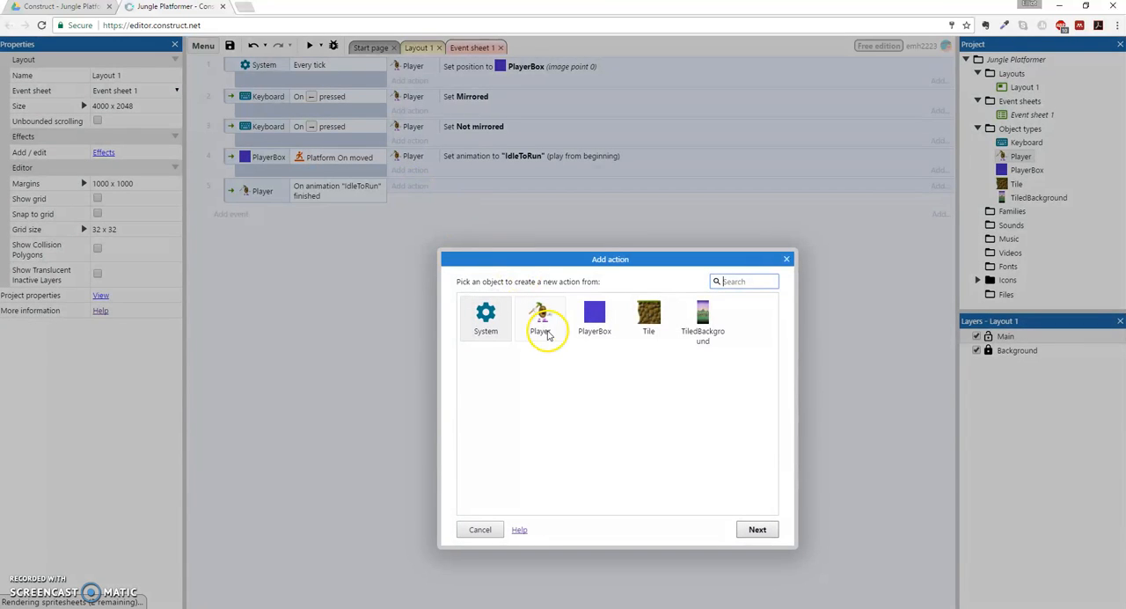
{"action": "left_click", "coordinate": [540, 317]}
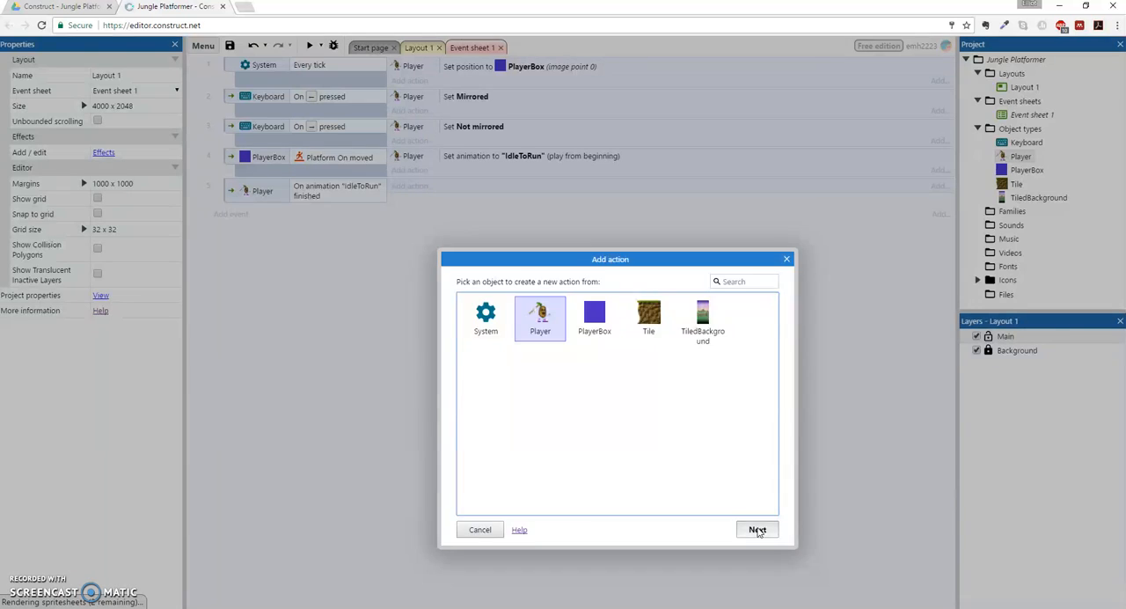
{"action": "left_click", "coordinate": [756, 528]}
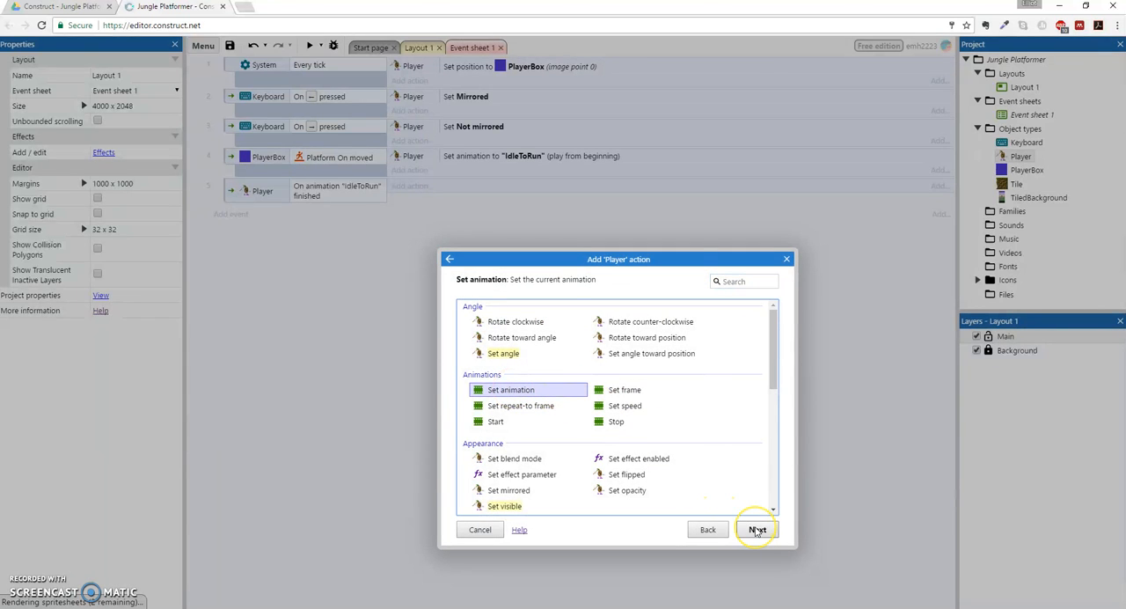
{"action": "left_click", "coordinate": [756, 527]}
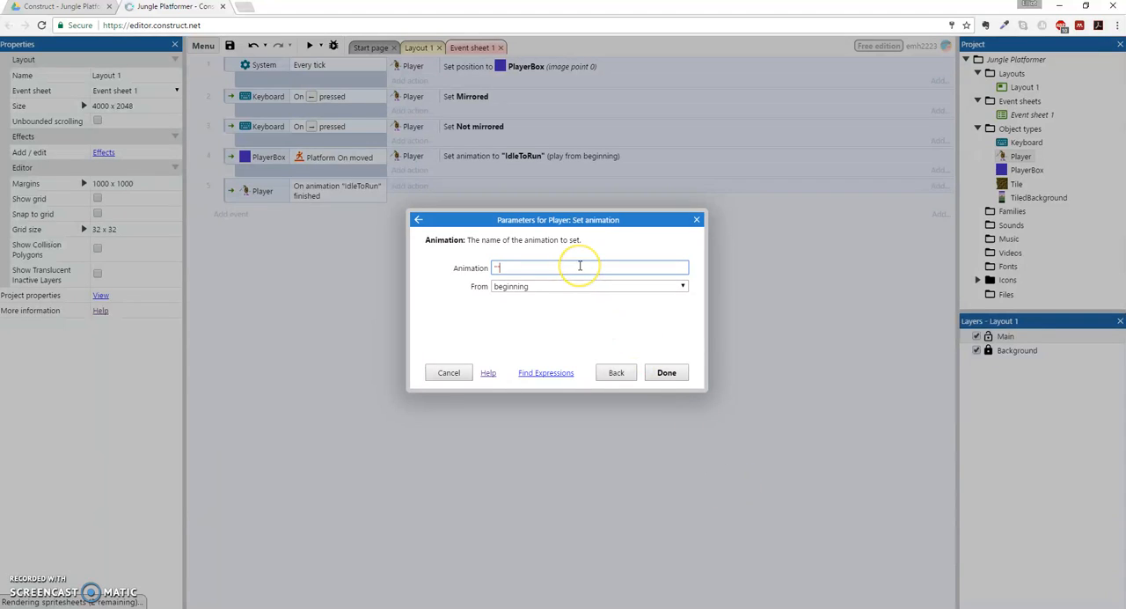
{"action": "type", "text": "Run"}
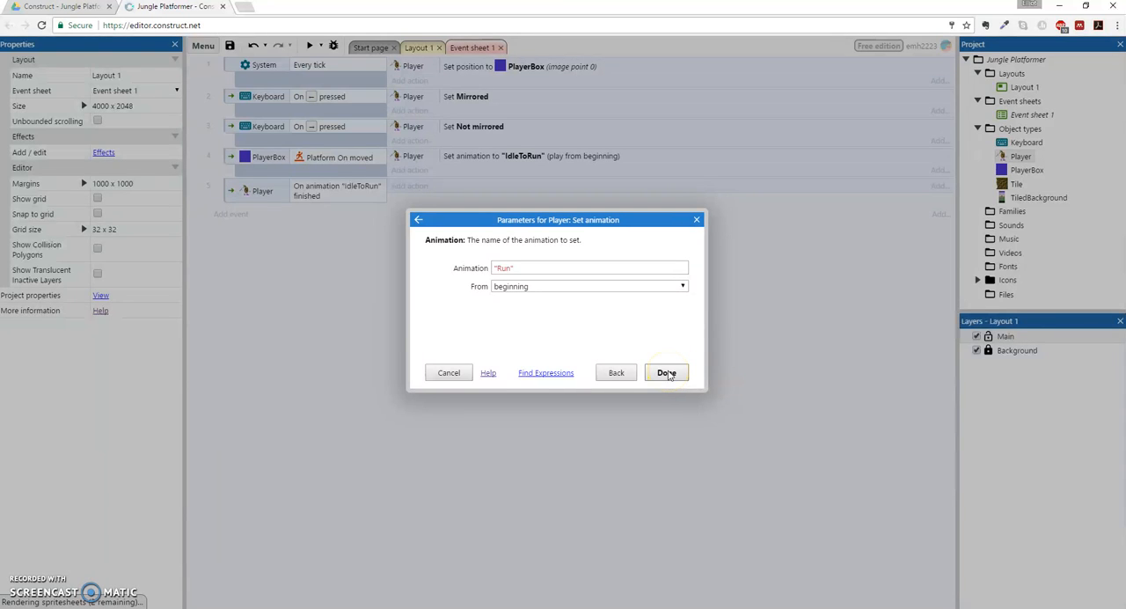
{"action": "left_click", "coordinate": [665, 371]}
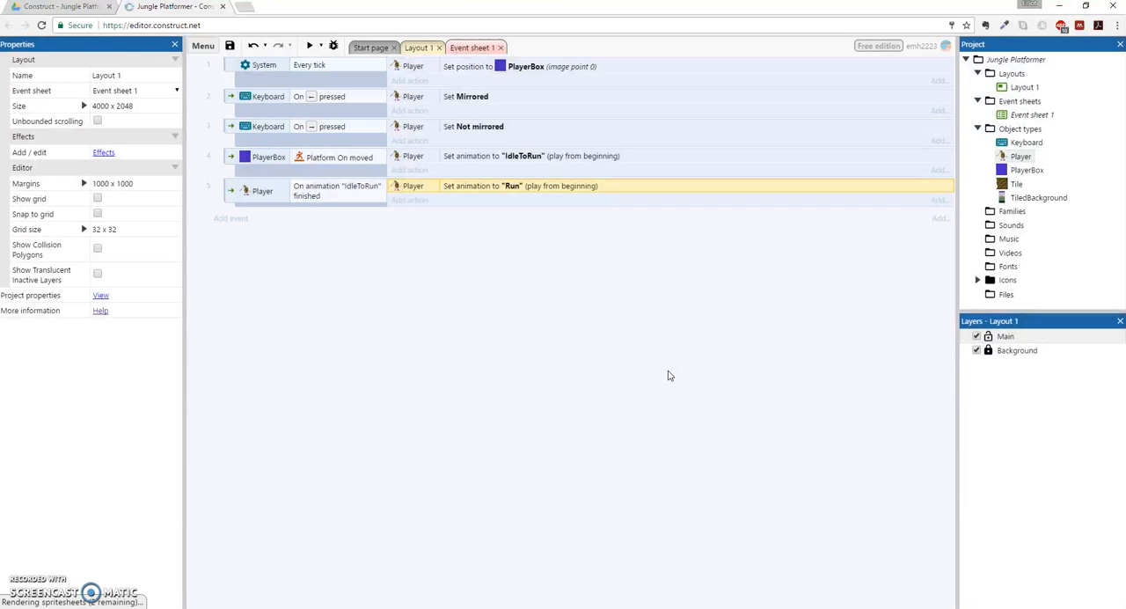
{"action": "mouse_move", "coordinate": [370, 213]}
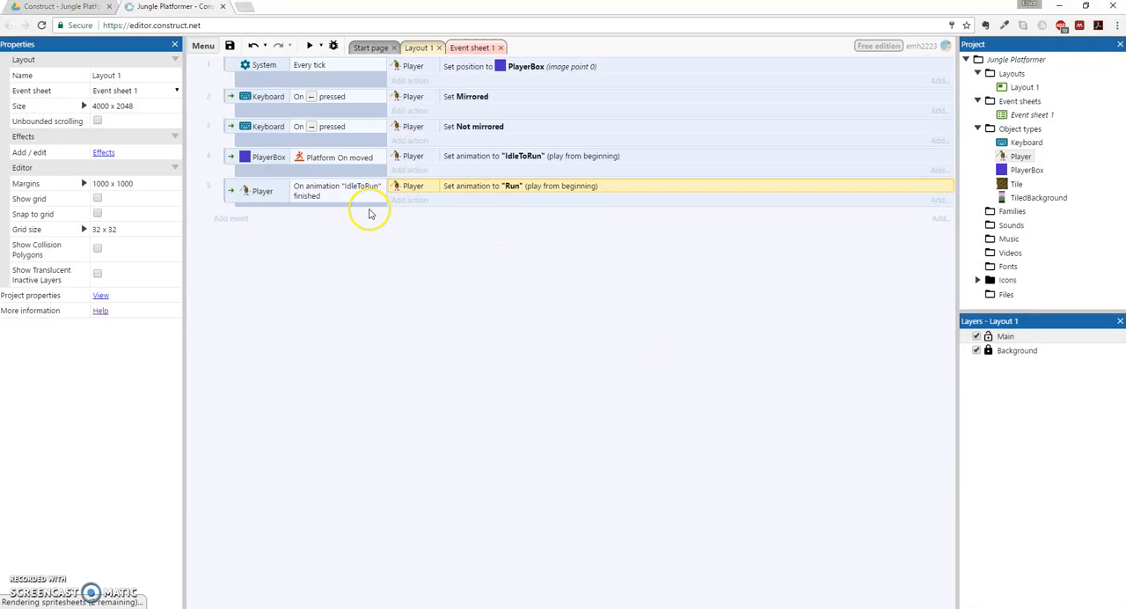
{"action": "mouse_move", "coordinate": [461, 193]}
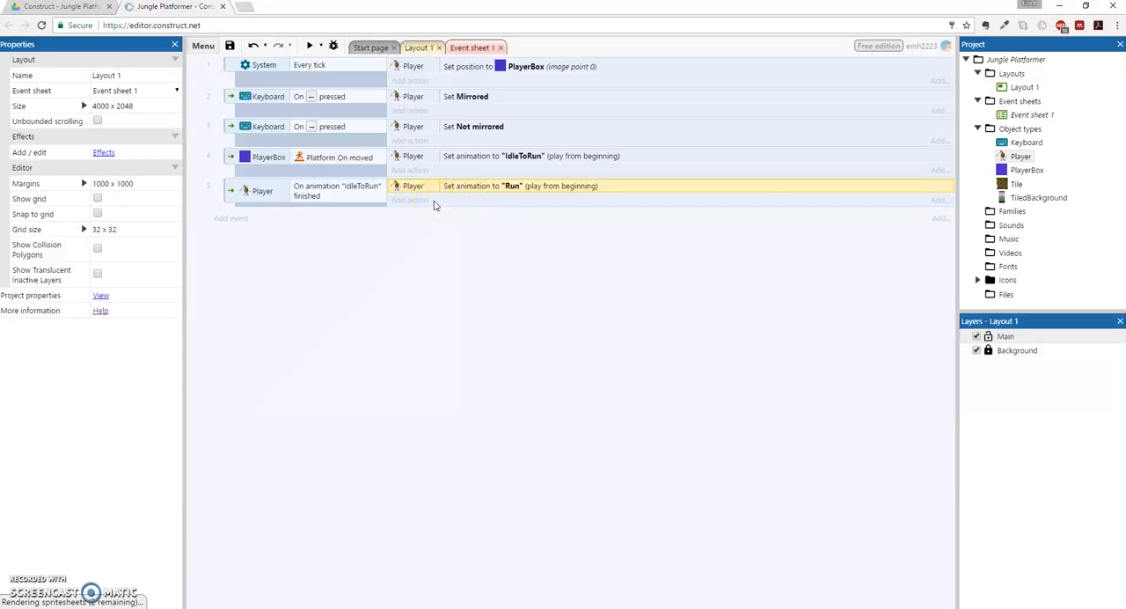
Add a sixth event with the PlayerBox Platform On stopped trigger as its condition
{"action": "left_click", "coordinate": [230, 216]}
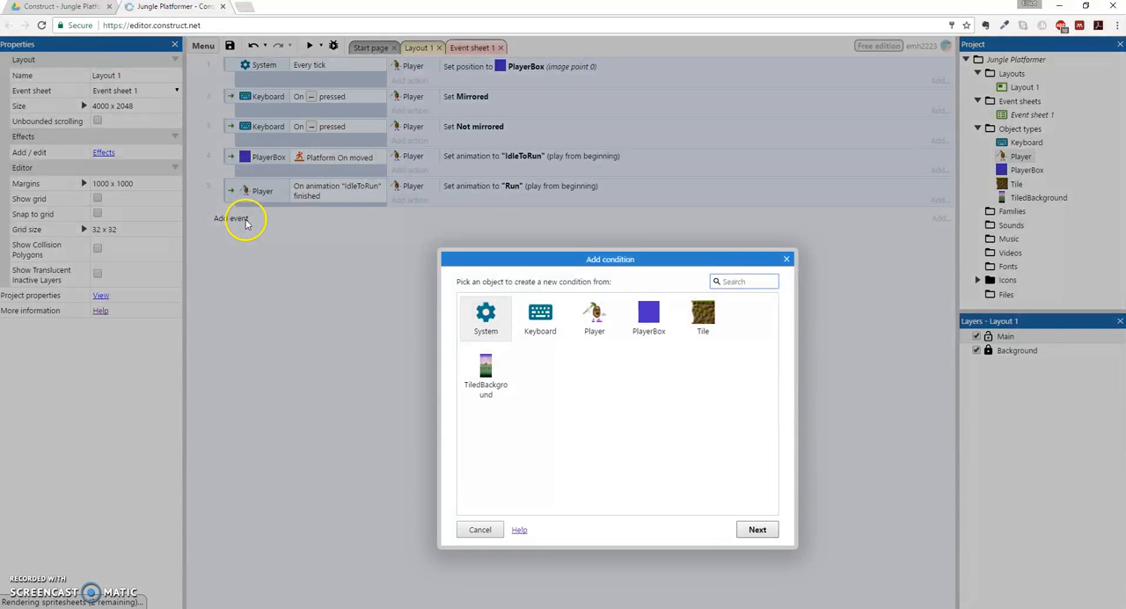
{"action": "left_click", "coordinate": [648, 316]}
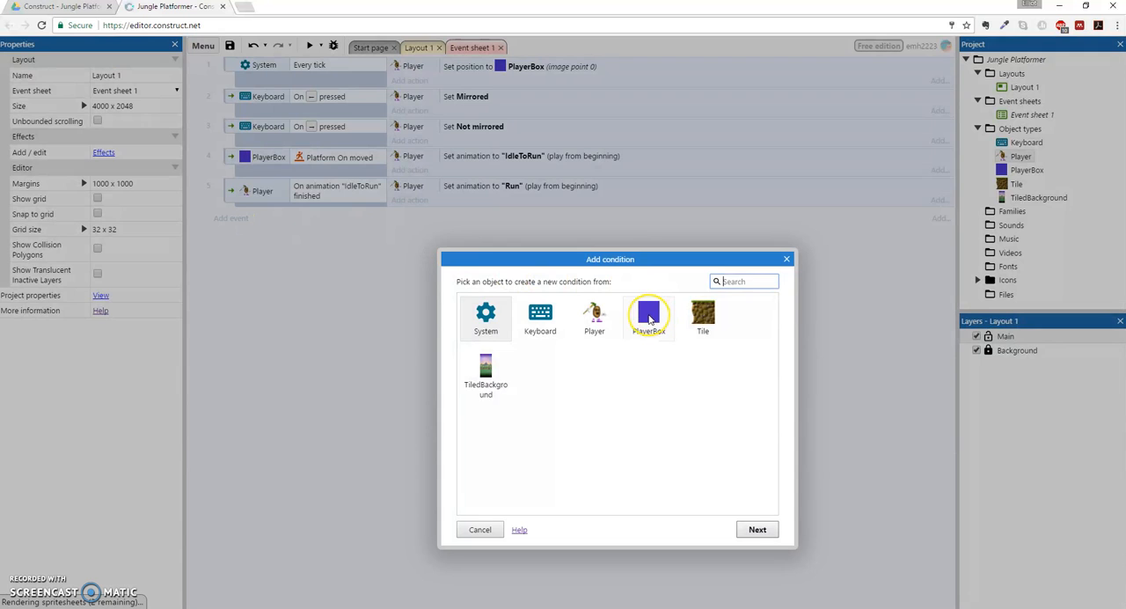
{"action": "left_click", "coordinate": [647, 317]}
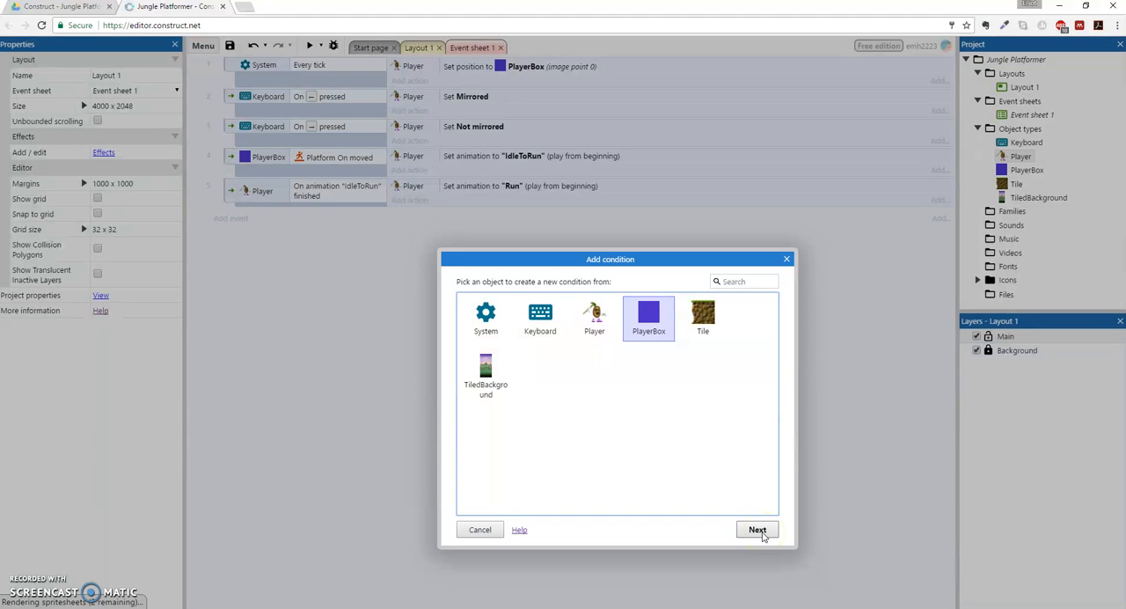
{"action": "left_click", "coordinate": [757, 528]}
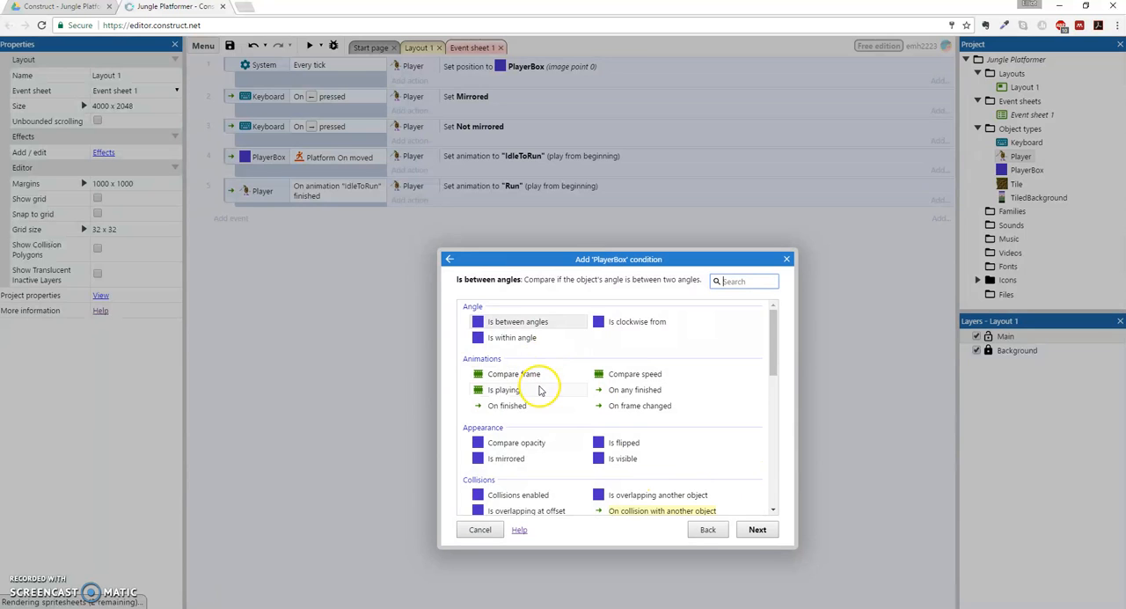
{"action": "scroll", "scroll_direction": "down", "scroll_amount": 3}
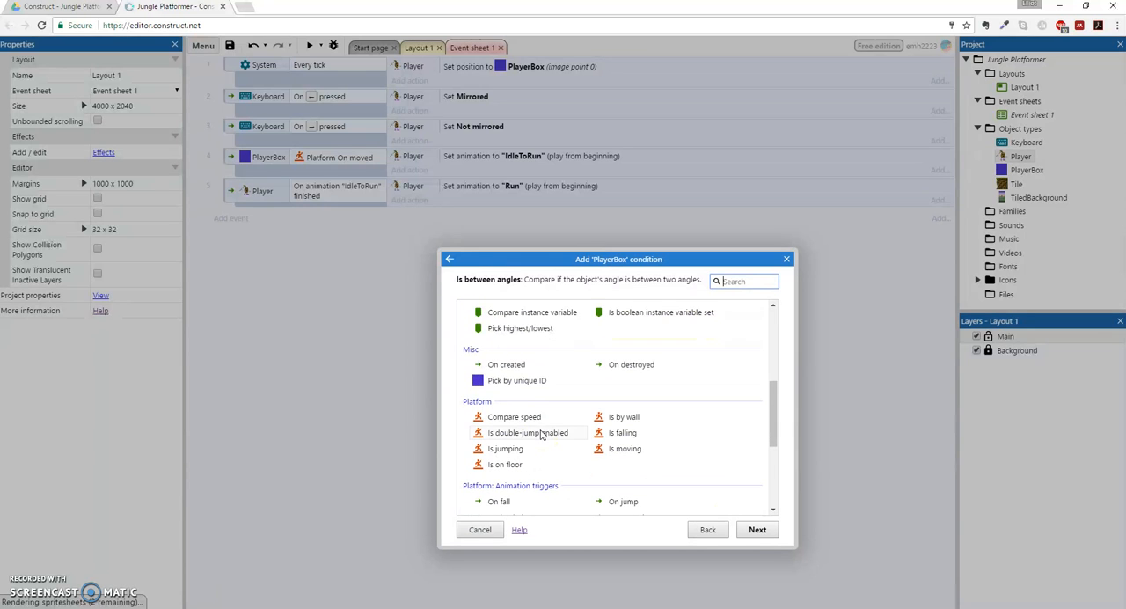
{"action": "scroll", "scroll_direction": "down", "scroll_amount": 3}
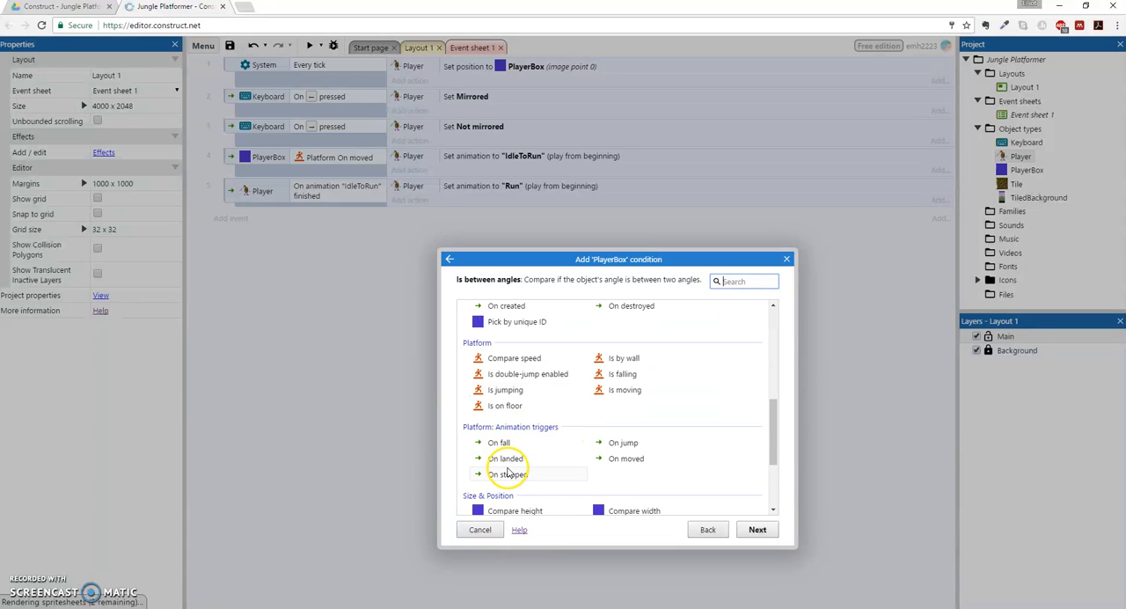
{"action": "left_click", "coordinate": [755, 528]}
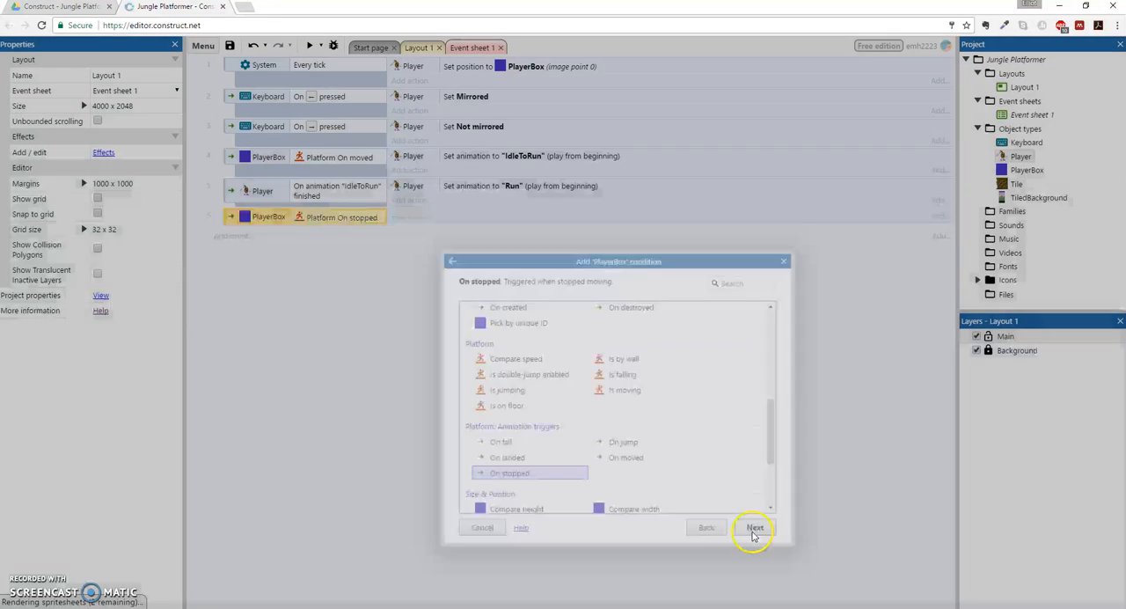
{"action": "left_click", "coordinate": [752, 528]}
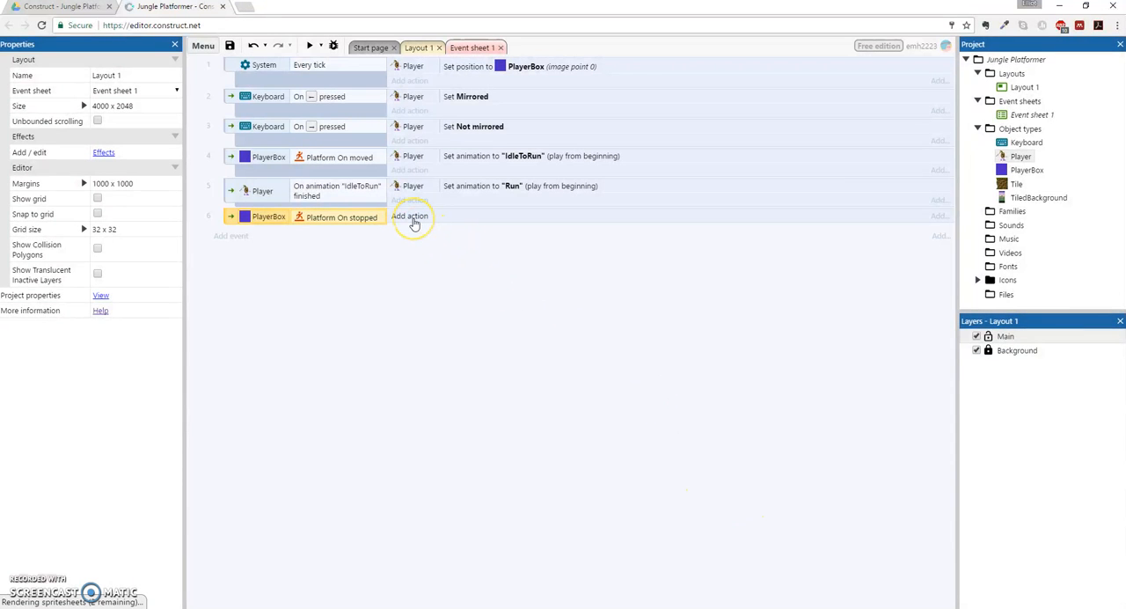
Give the On stopped event a Player Set animation action to "Idle", then preview the game
{"action": "left_click", "coordinate": [408, 214]}
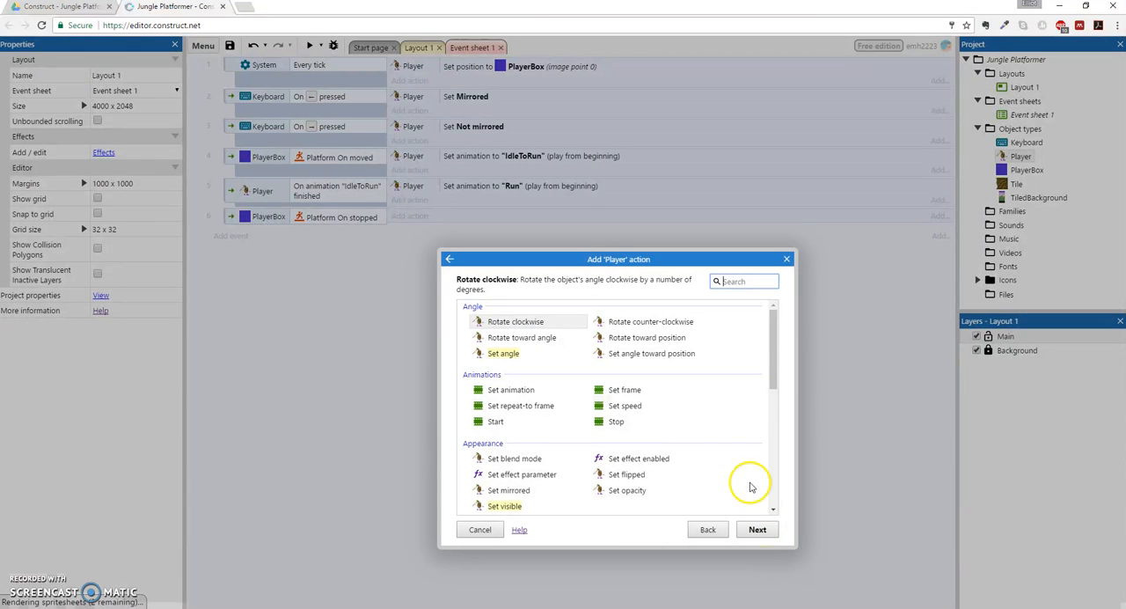
{"action": "mouse_move", "coordinate": [549, 397]}
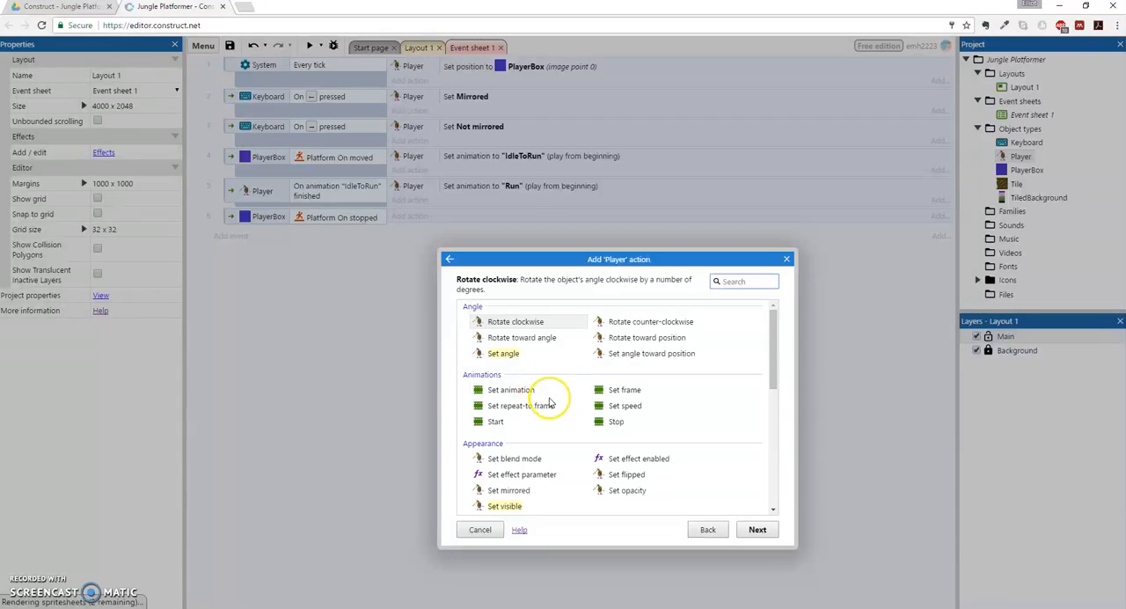
{"action": "left_click", "coordinate": [510, 390]}
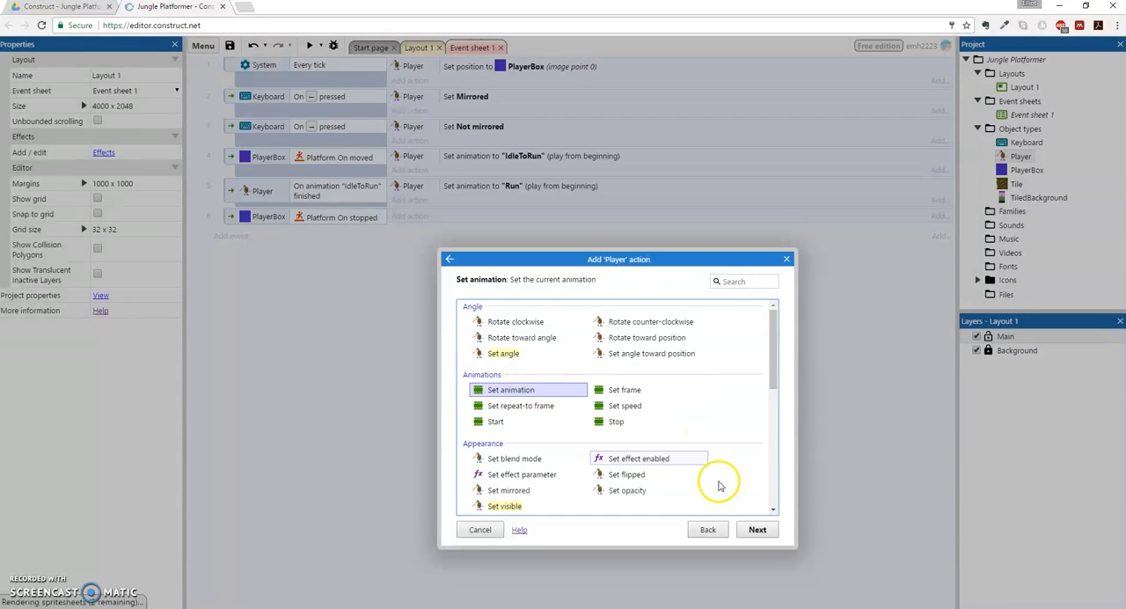
{"action": "left_click", "coordinate": [757, 528]}
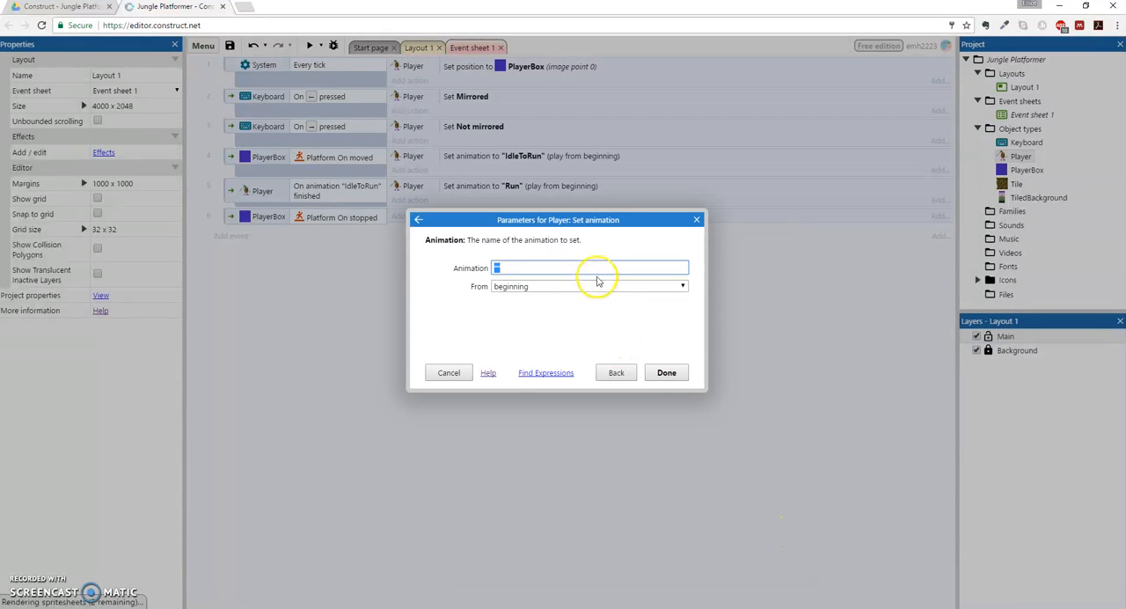
{"action": "left_click", "coordinate": [589, 267]}
{"action": "type", "text": "Idle"}
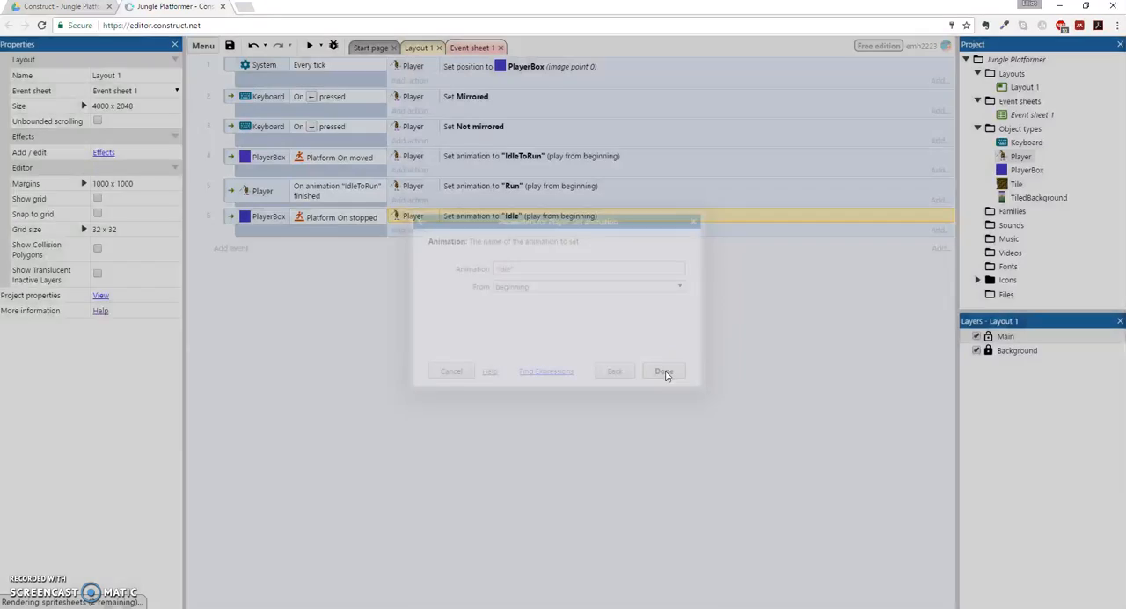
{"action": "left_click", "coordinate": [663, 371]}
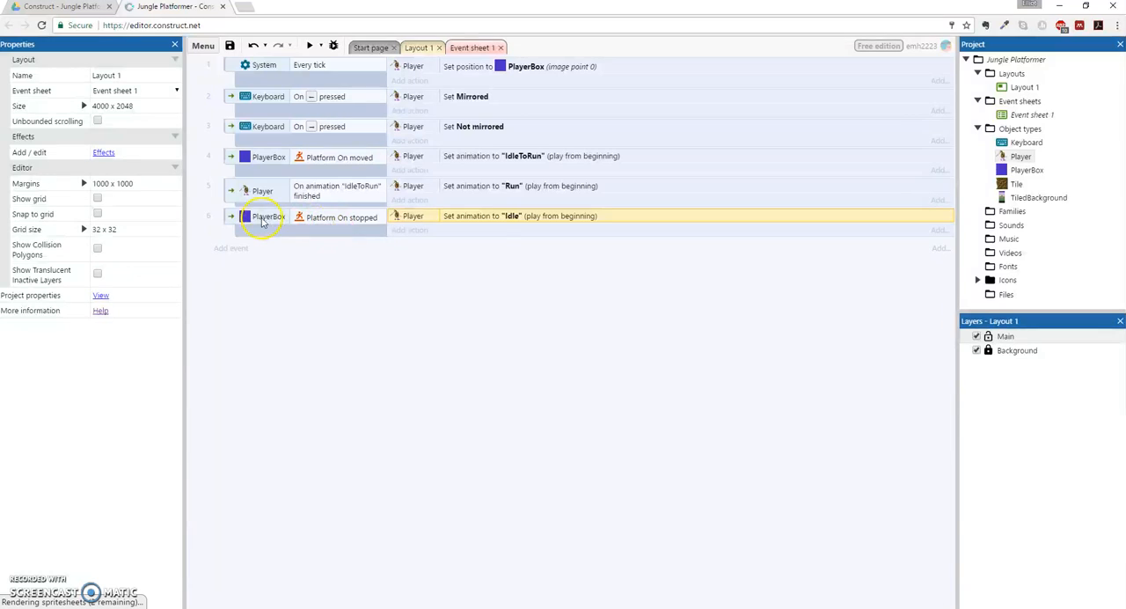
{"action": "mouse_move", "coordinate": [480, 220]}
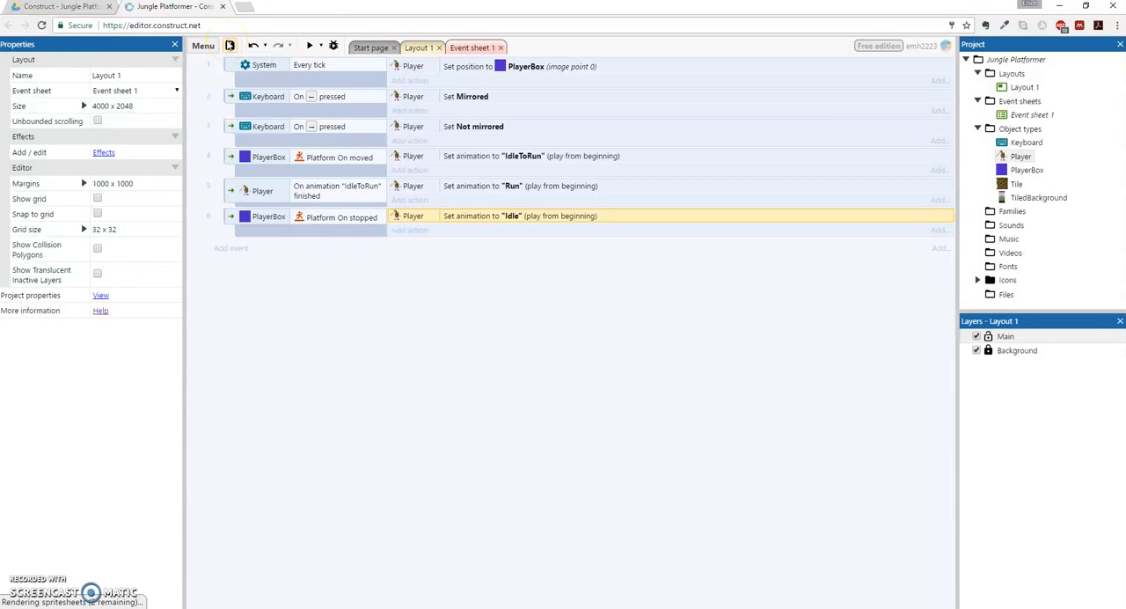
{"action": "left_click", "coordinate": [309, 46]}
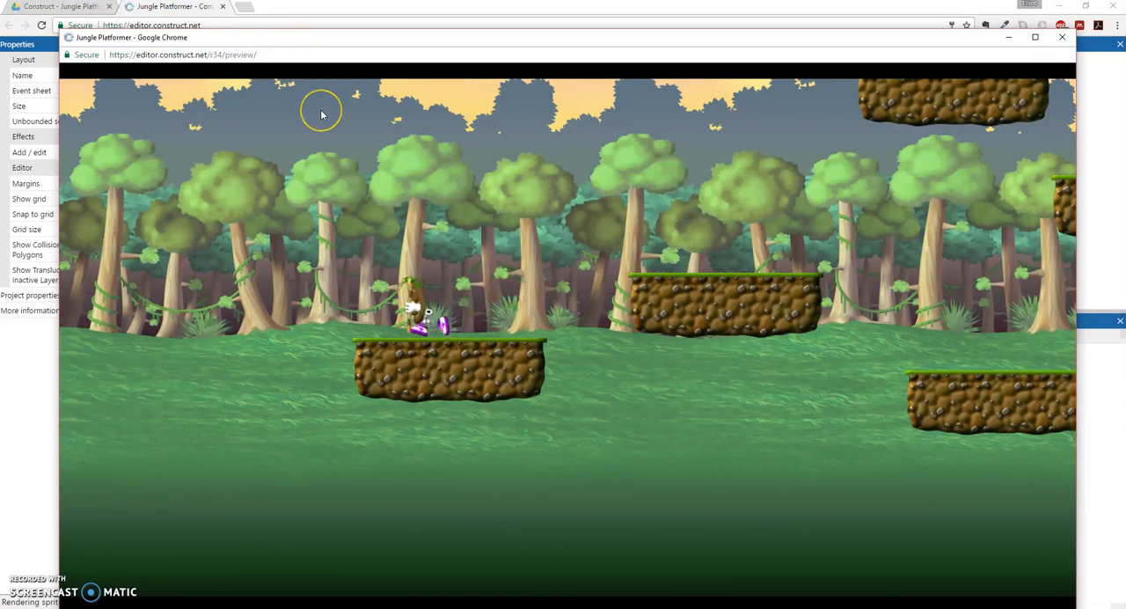